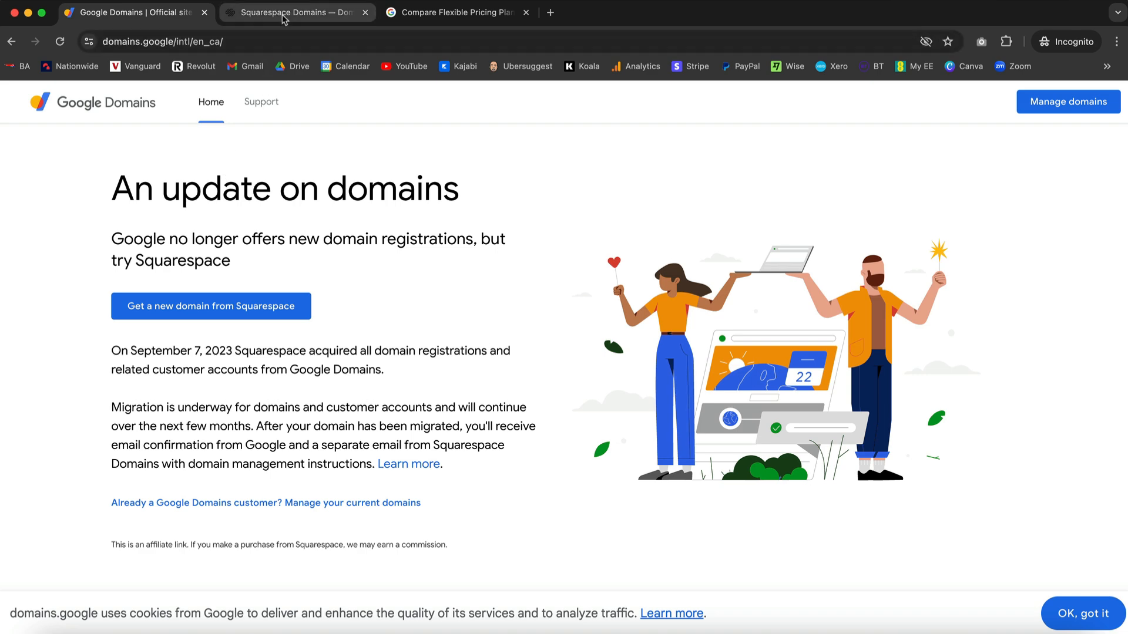
- Switch to the Squarespace Domains tab showing the domain name search homepage
click(290, 12)
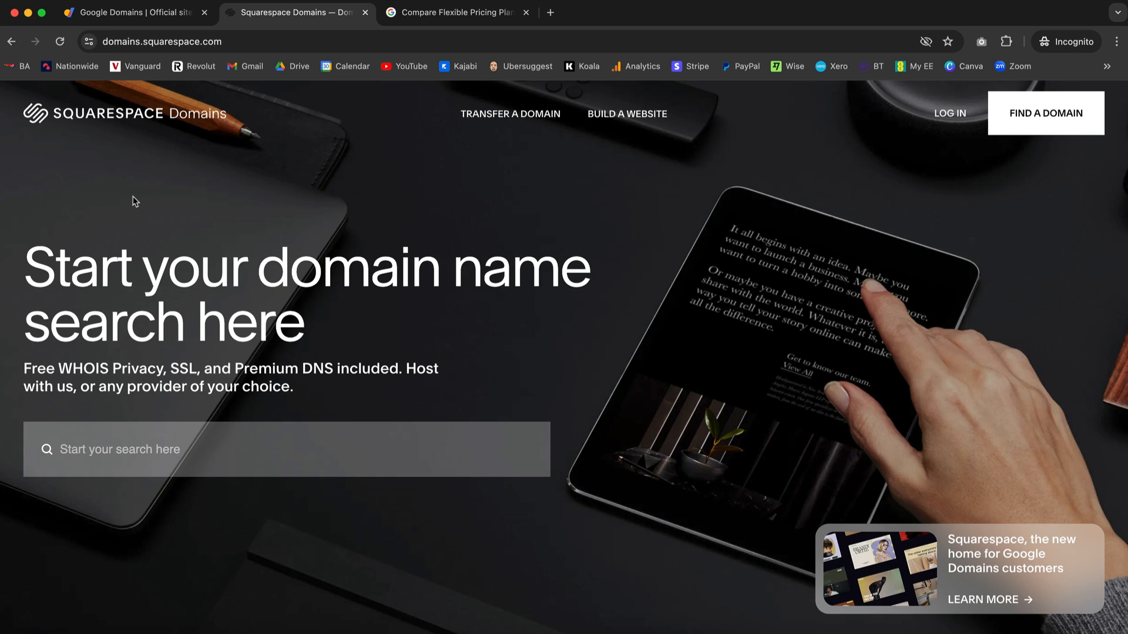
mouse_move(340, 74)
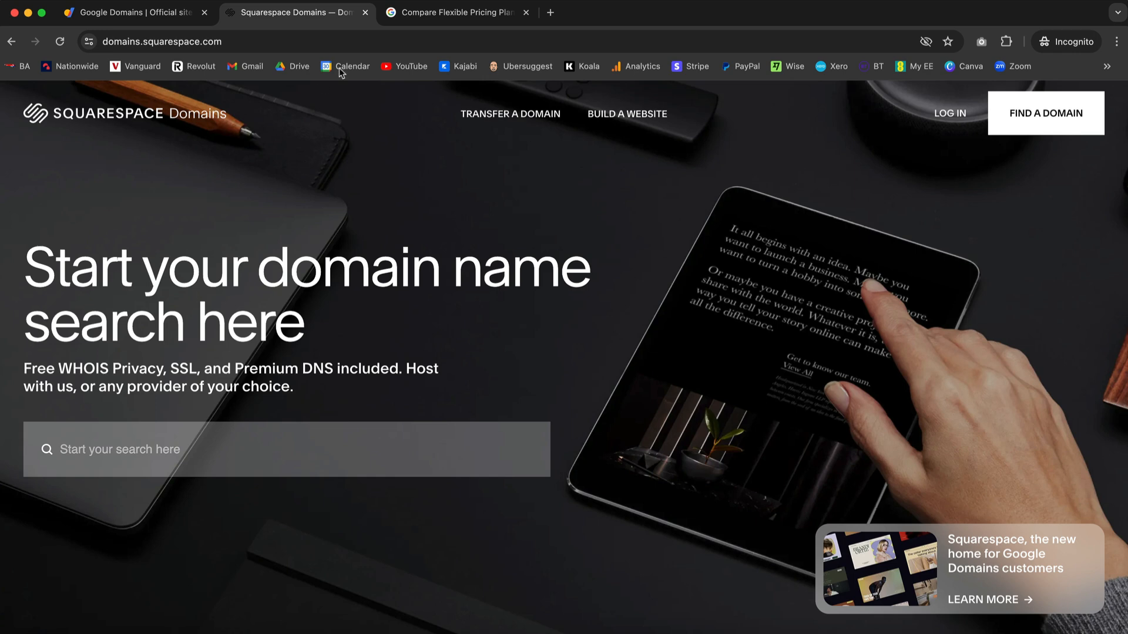
- Scroll the Google Workspace pricing page down to the Business Starter, Standard, Plus and Enterprise cards
click(459, 12)
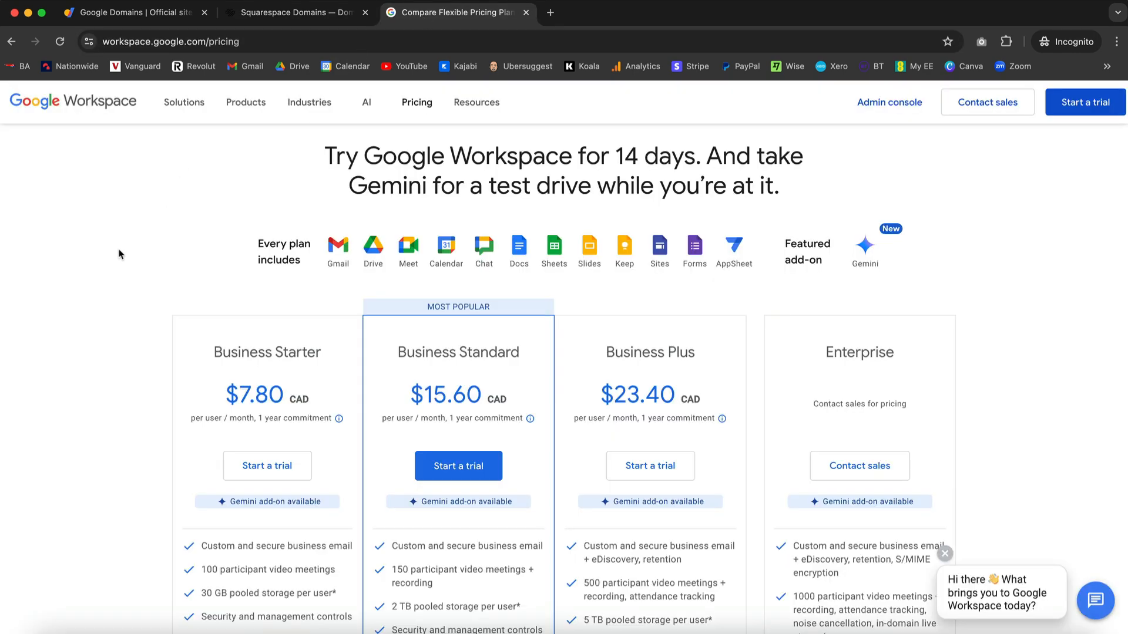
scroll(down, 3)
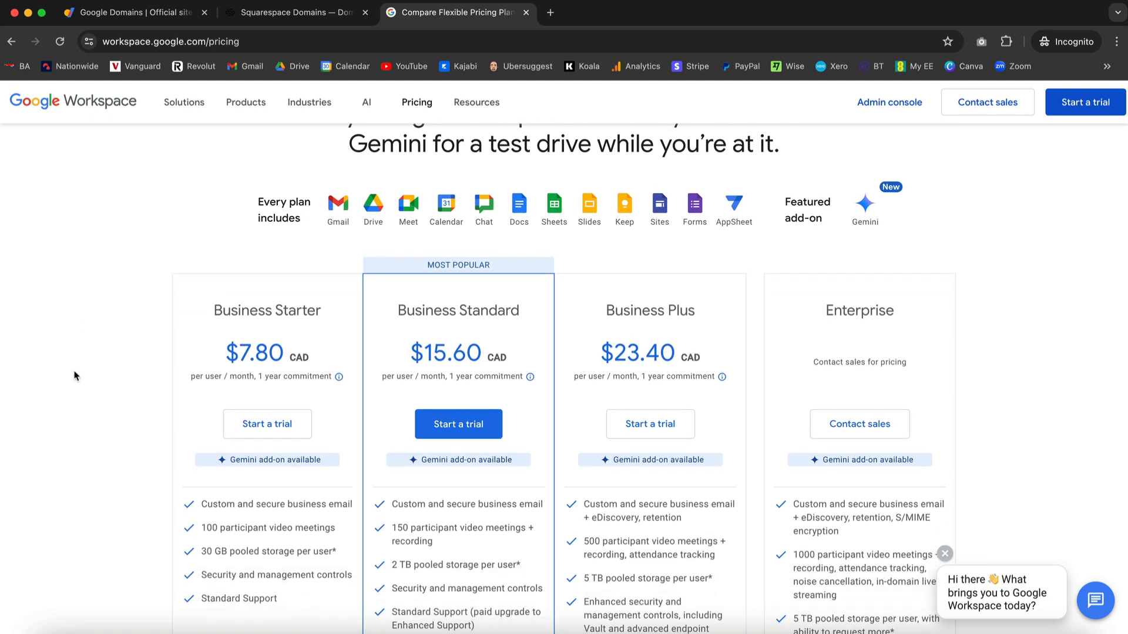
scroll(down, 3)
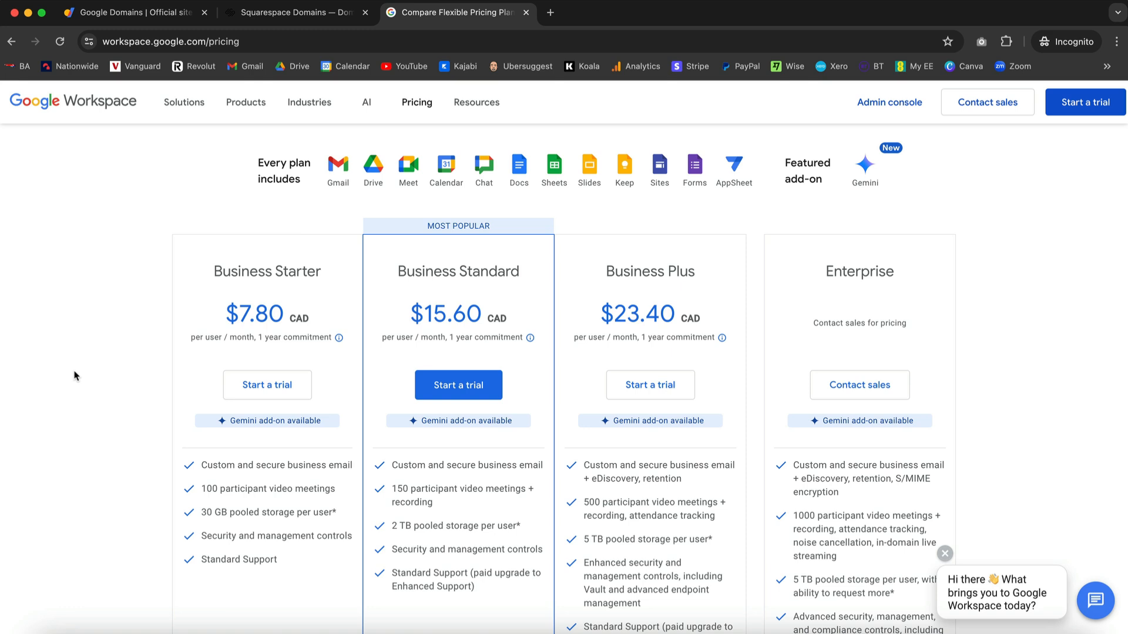
mouse_move(50, 304)
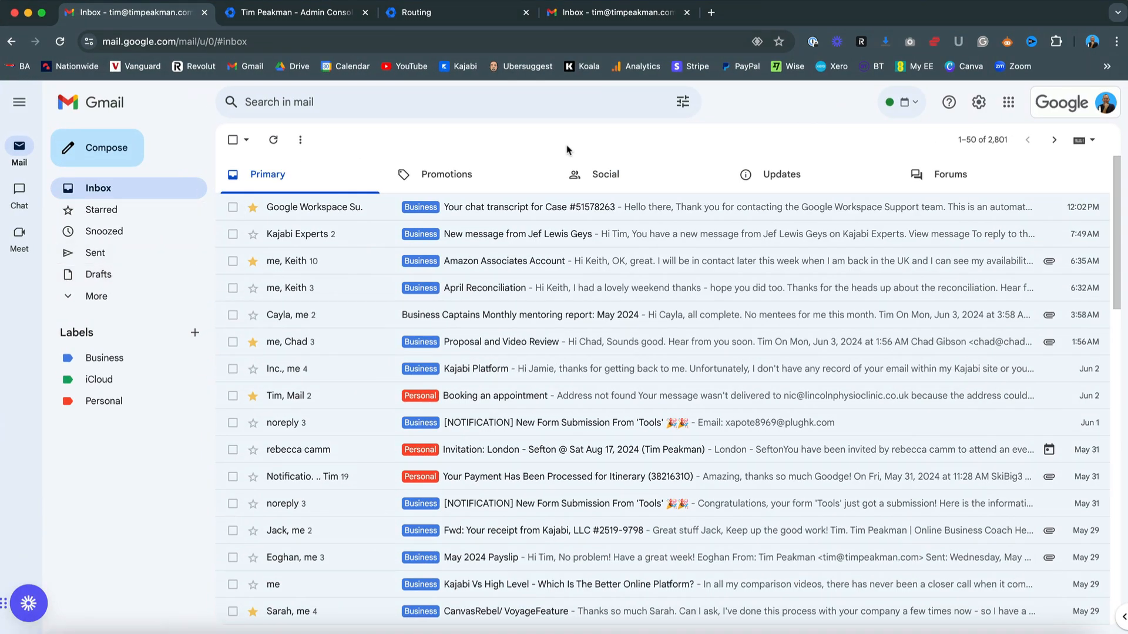
mouse_move(977, 102)
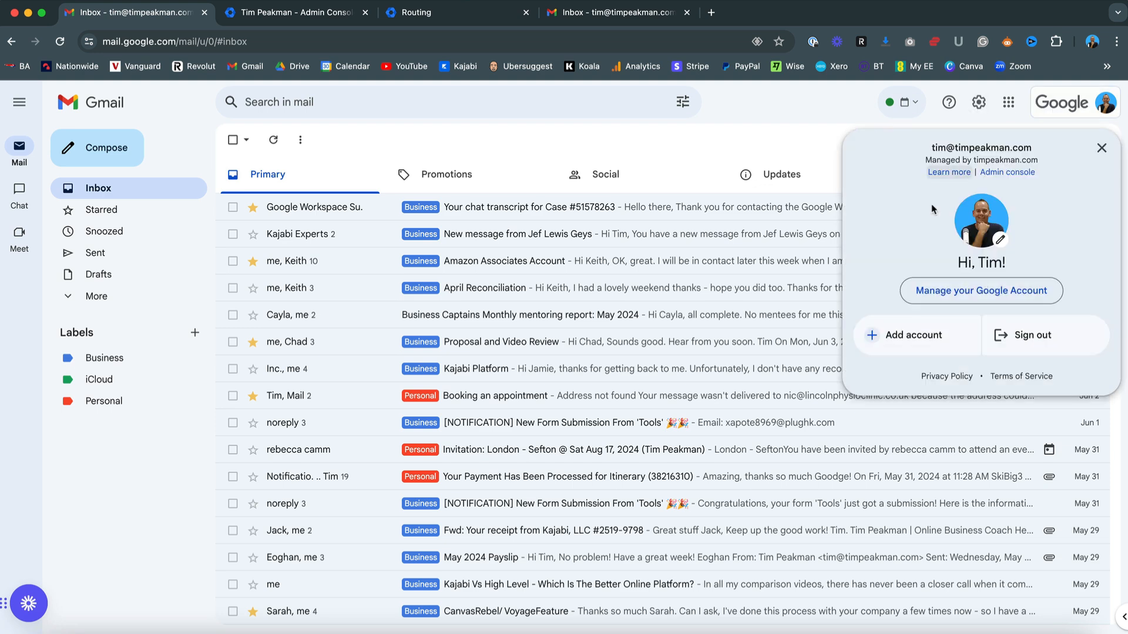
- Go from Gmail to Manage your Google Account, then launch Admin from the apps grid
click(981, 291)
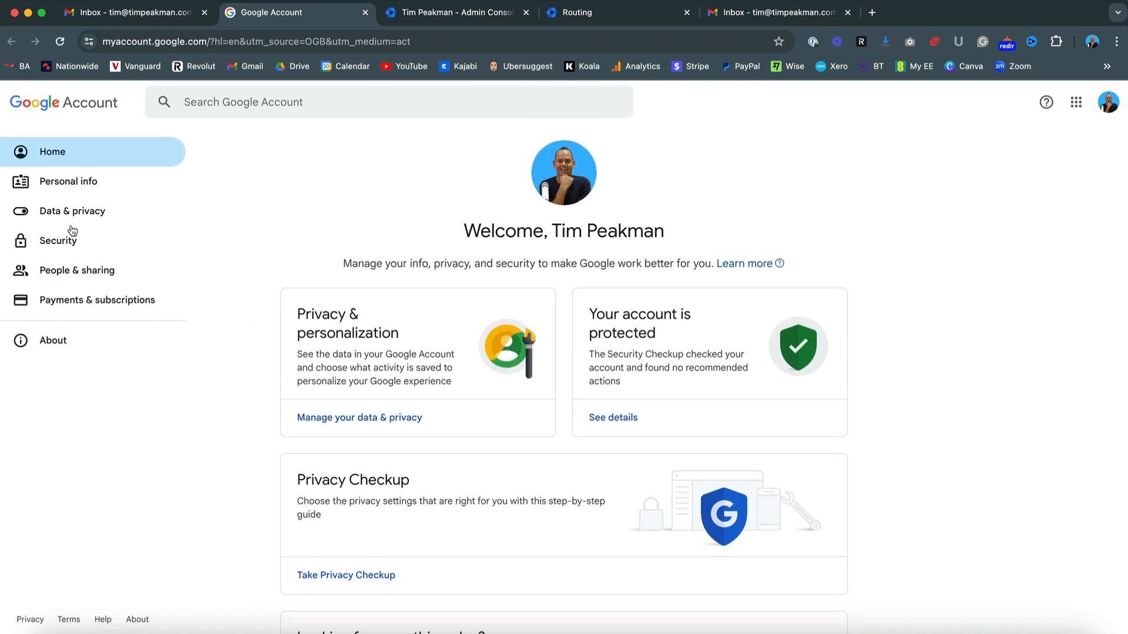
mouse_move(242, 293)
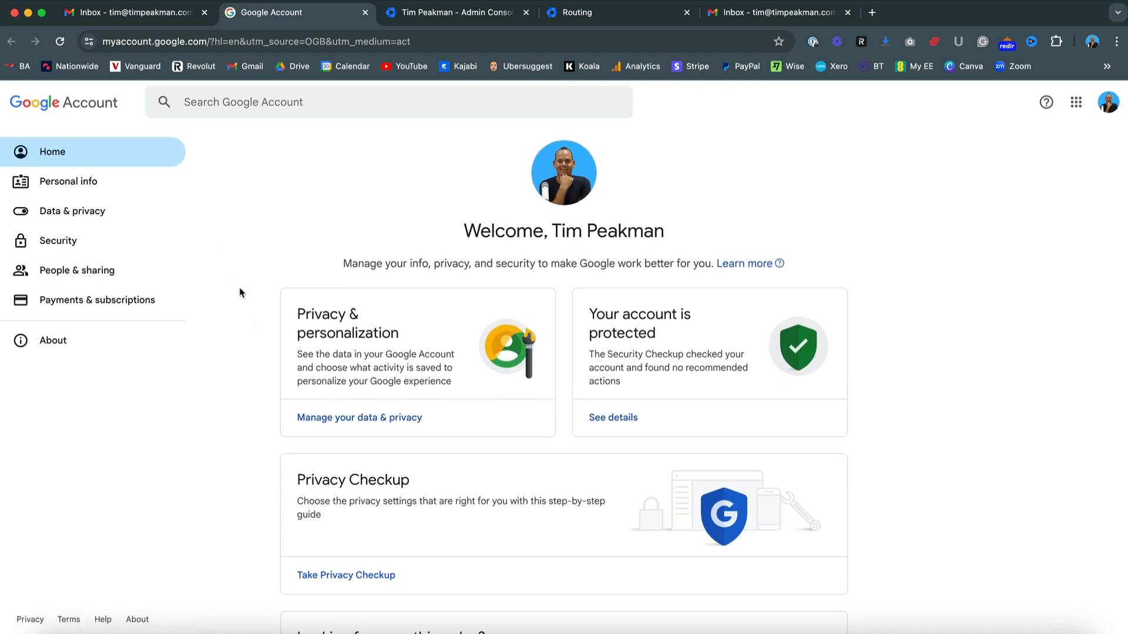
mouse_move(253, 268)
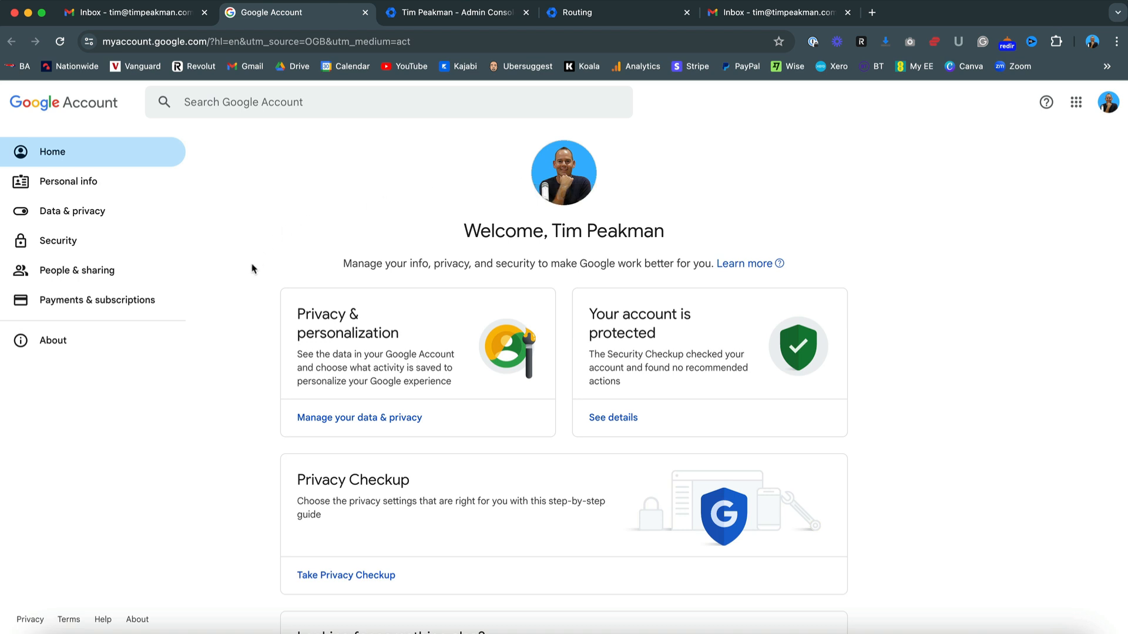
mouse_move(253, 278)
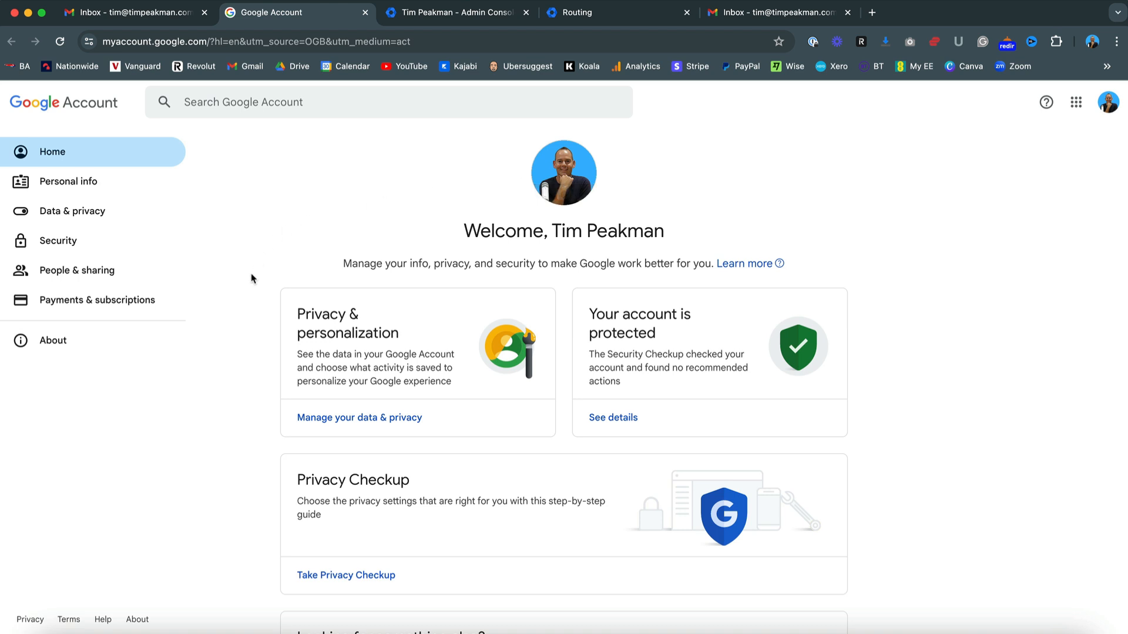
mouse_move(253, 251)
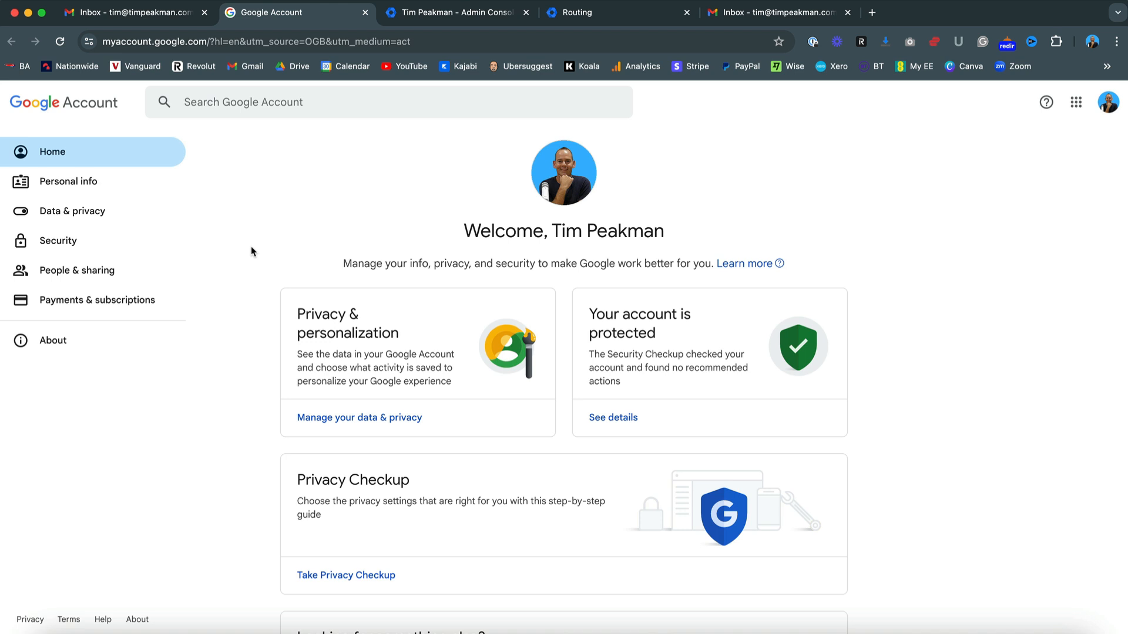
mouse_move(255, 265)
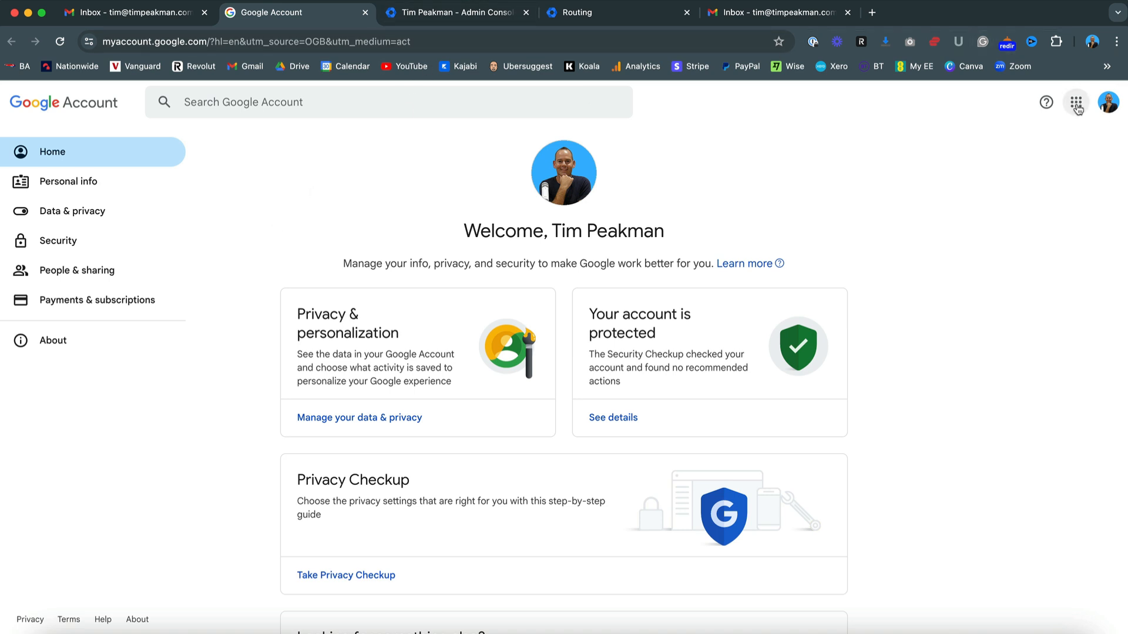
click(1077, 101)
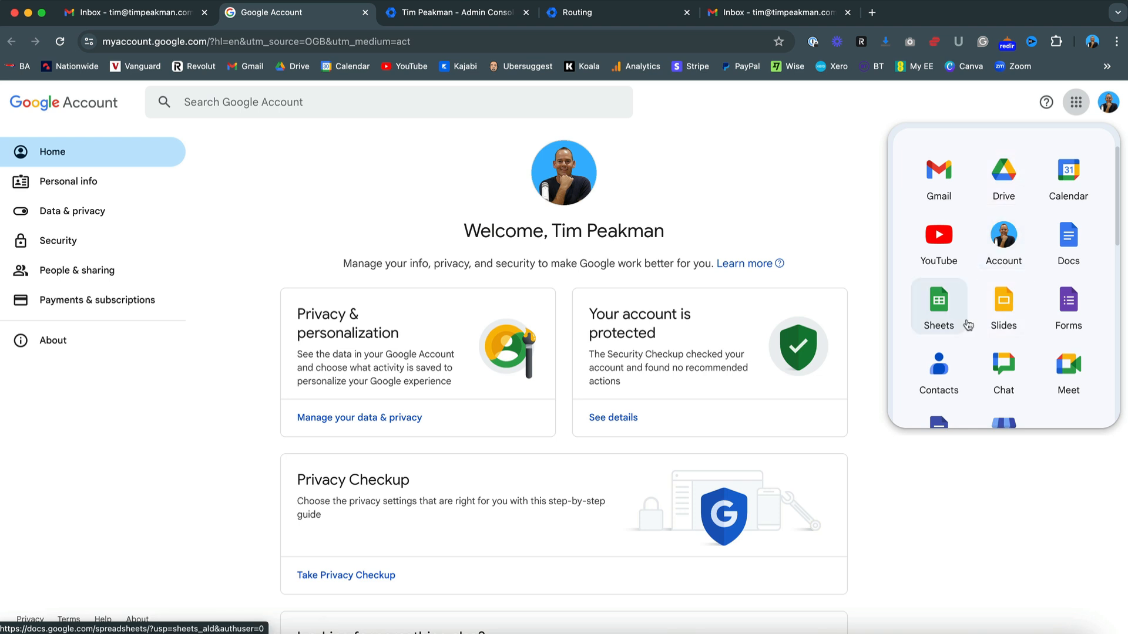
scroll(down, 3)
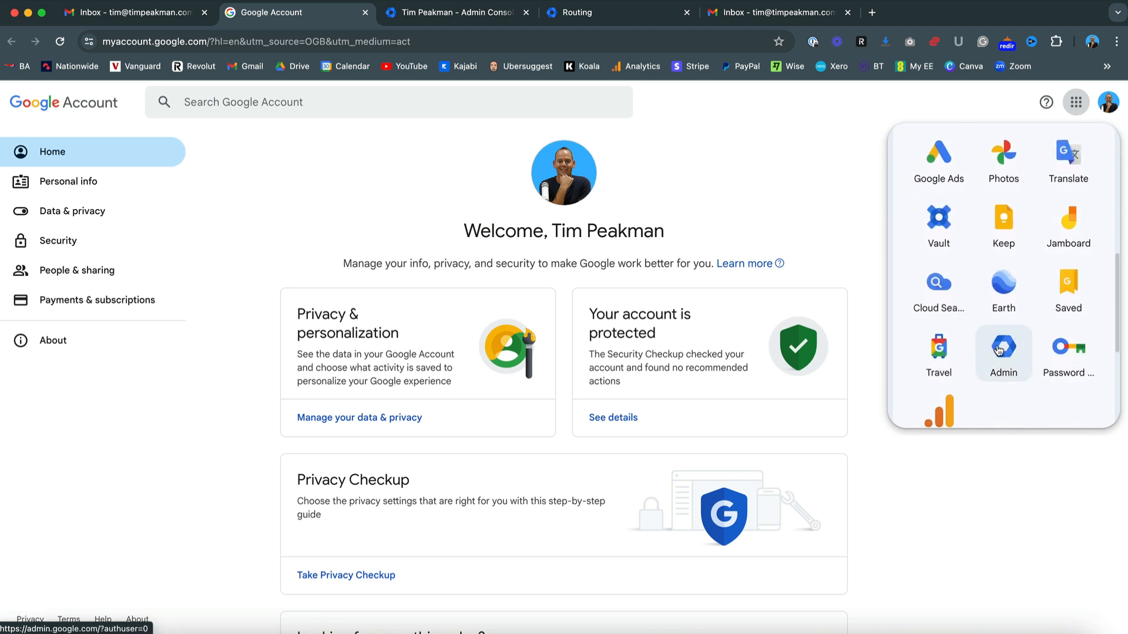
click(1003, 349)
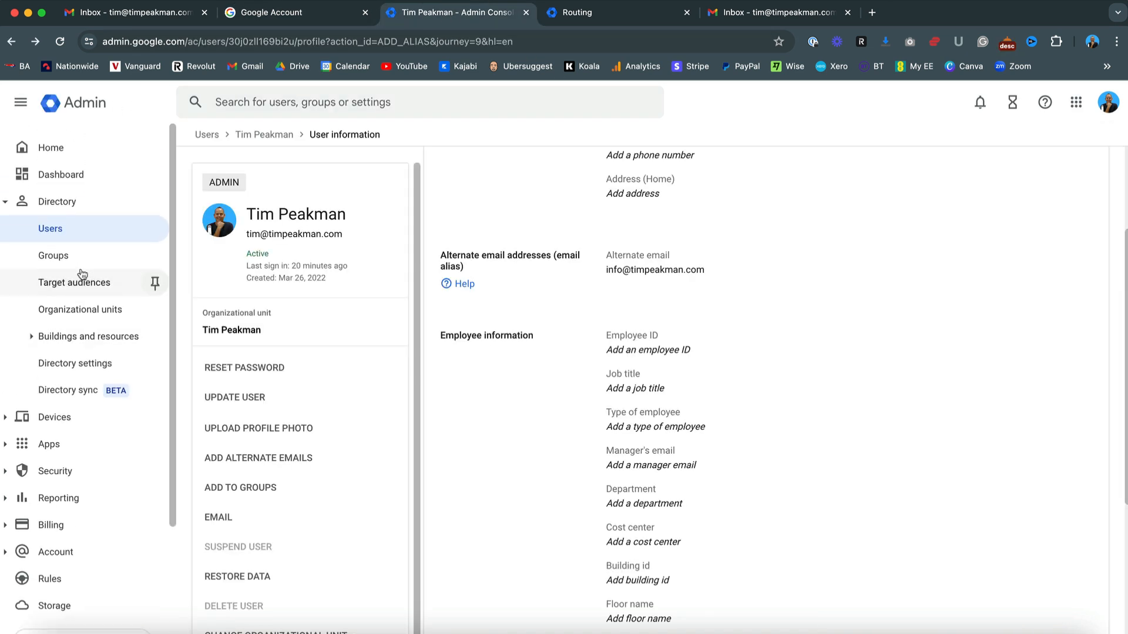
mouse_move(51, 152)
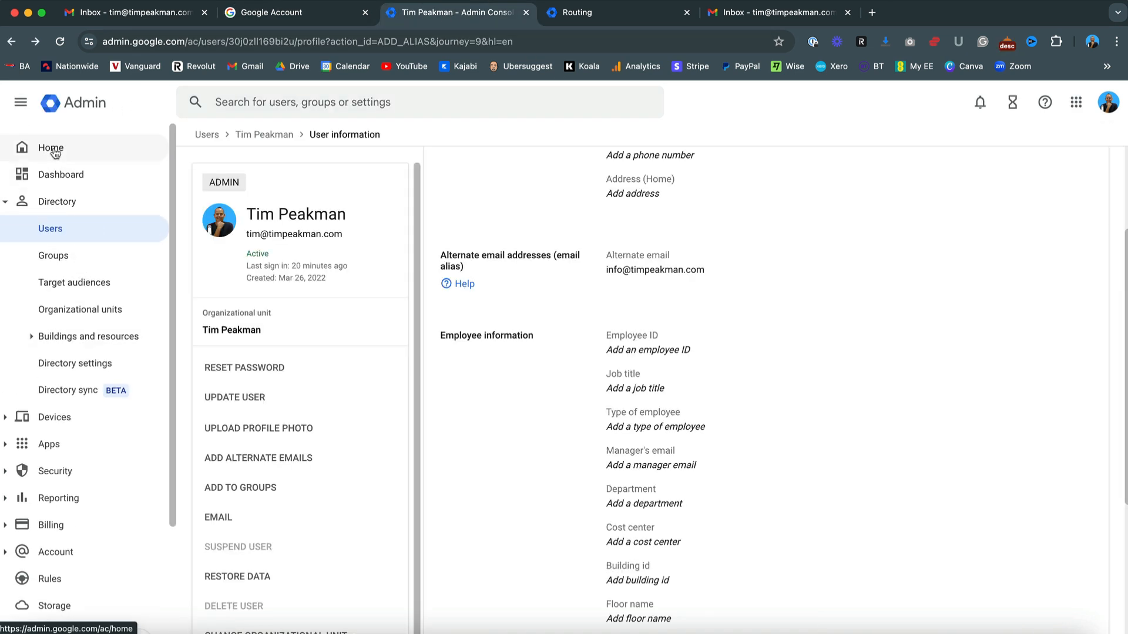
- From the Admin home, open Directory > Users and the admin user's details page
click(49, 148)
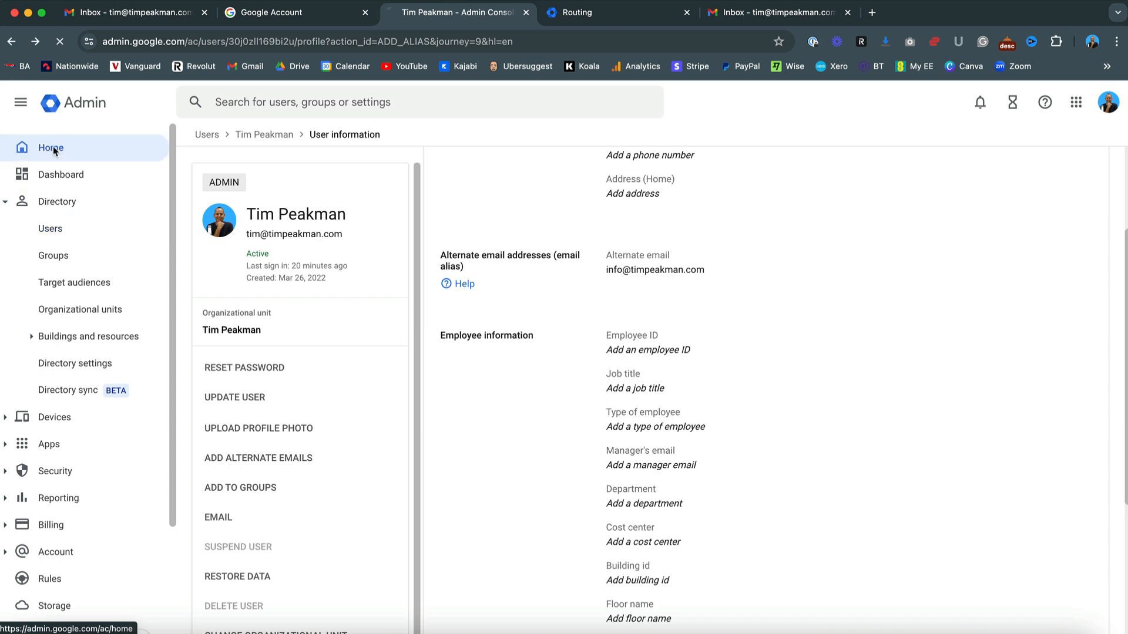
click(50, 147)
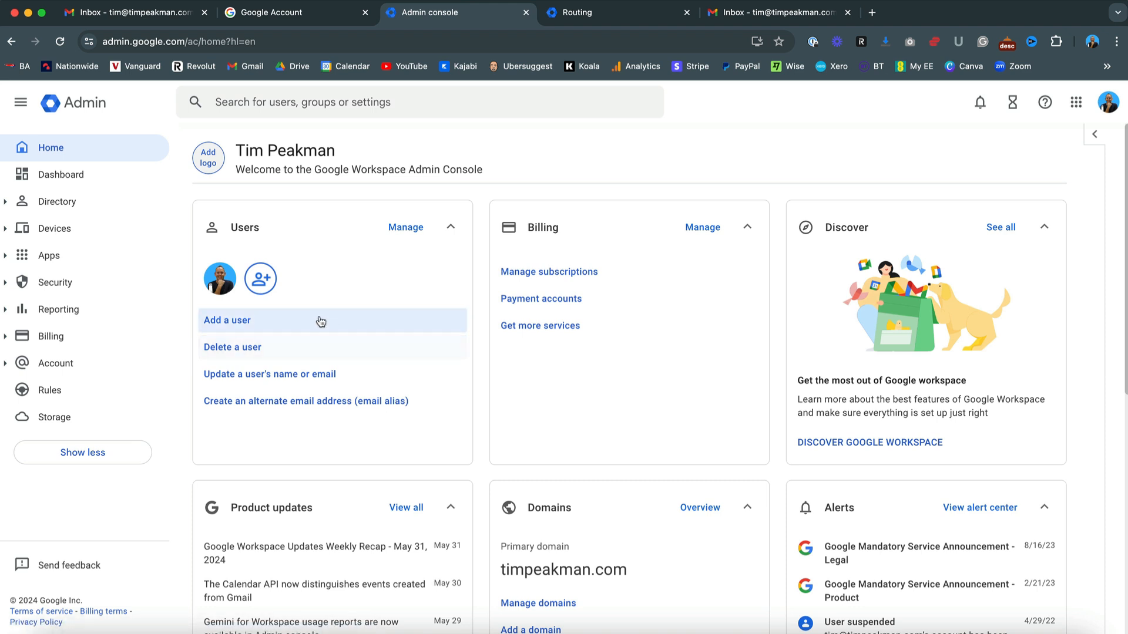
mouse_move(260, 278)
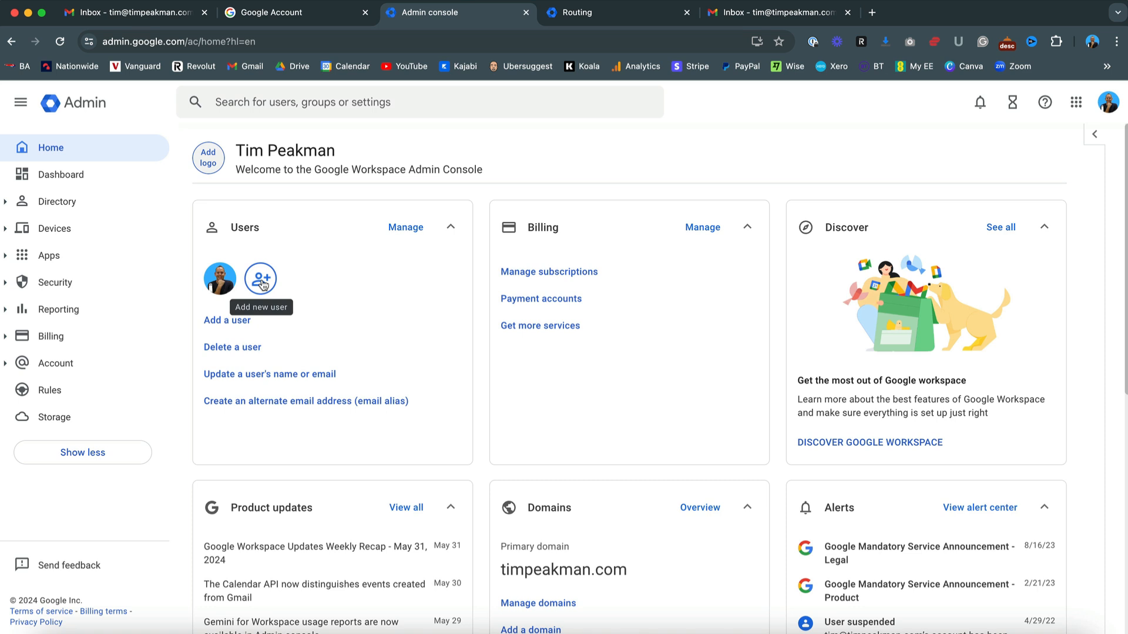
mouse_move(308, 283)
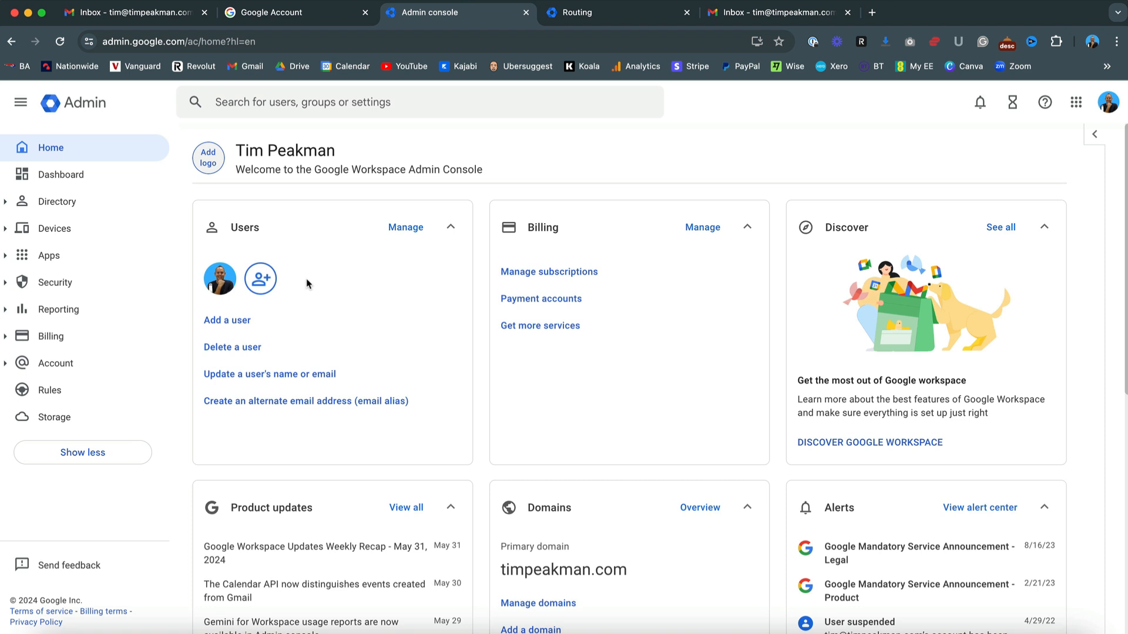
mouse_move(58, 205)
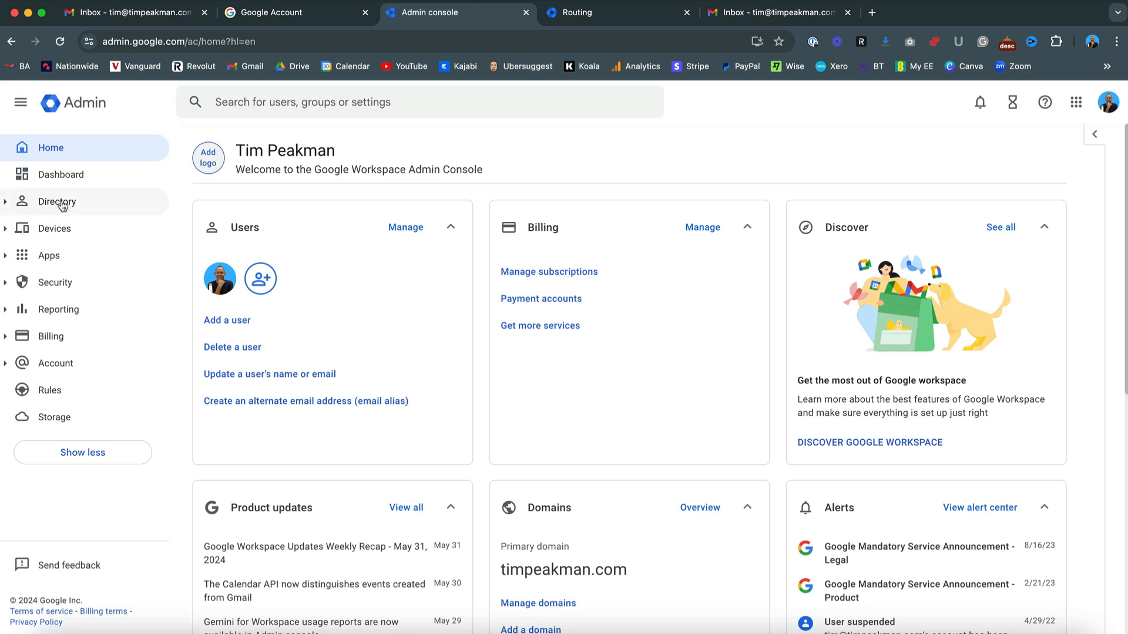
click(57, 203)
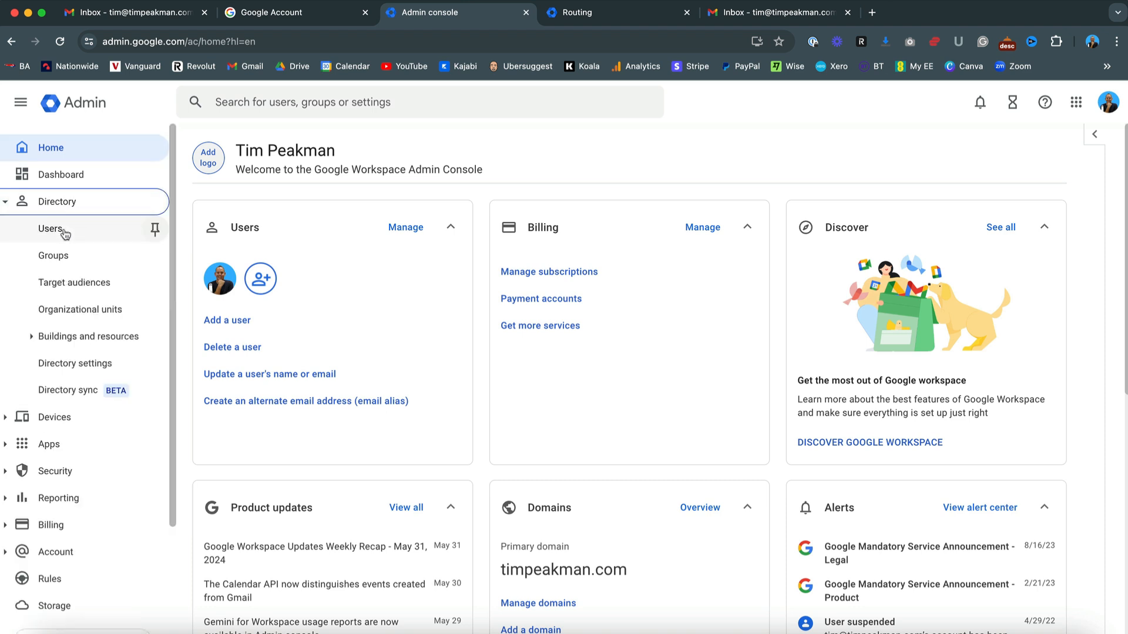
click(50, 229)
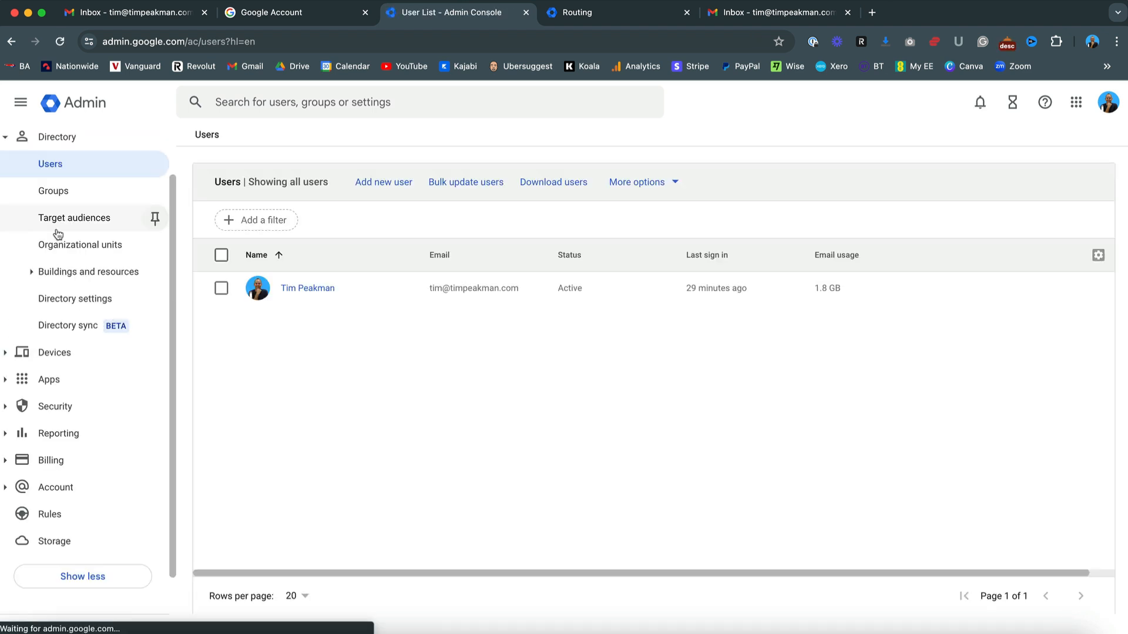
mouse_move(310, 294)
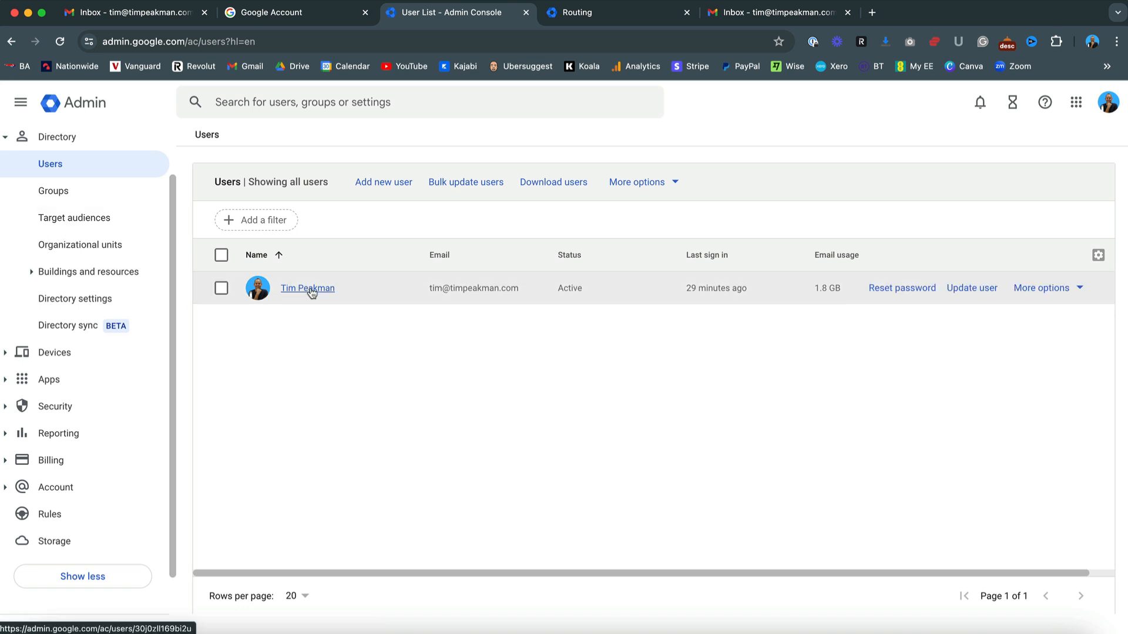
click(307, 288)
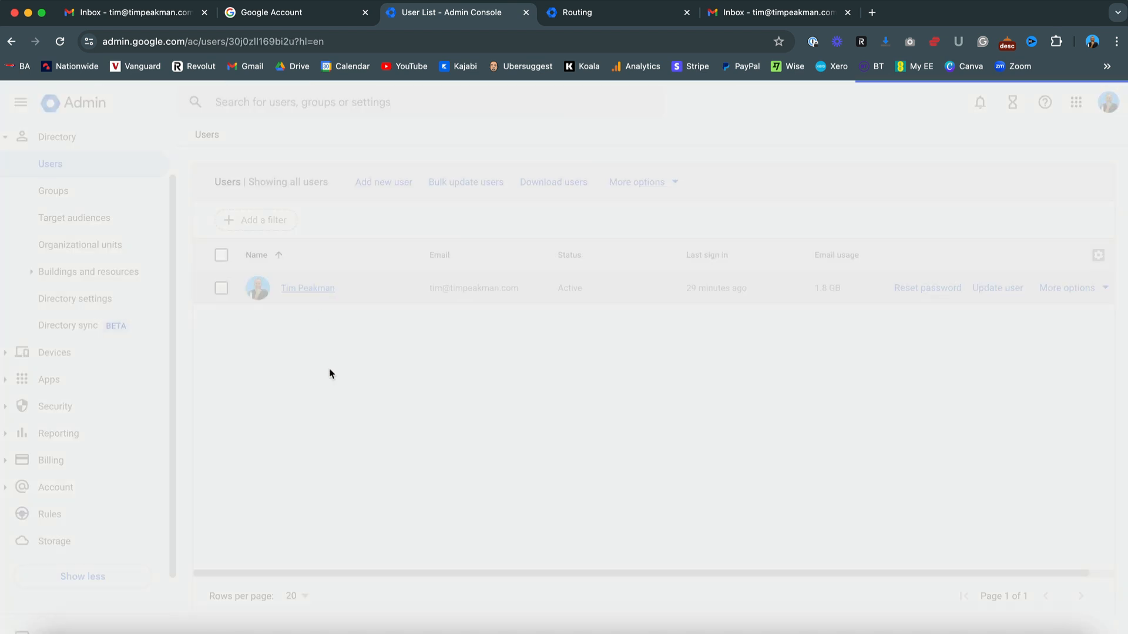
click(308, 288)
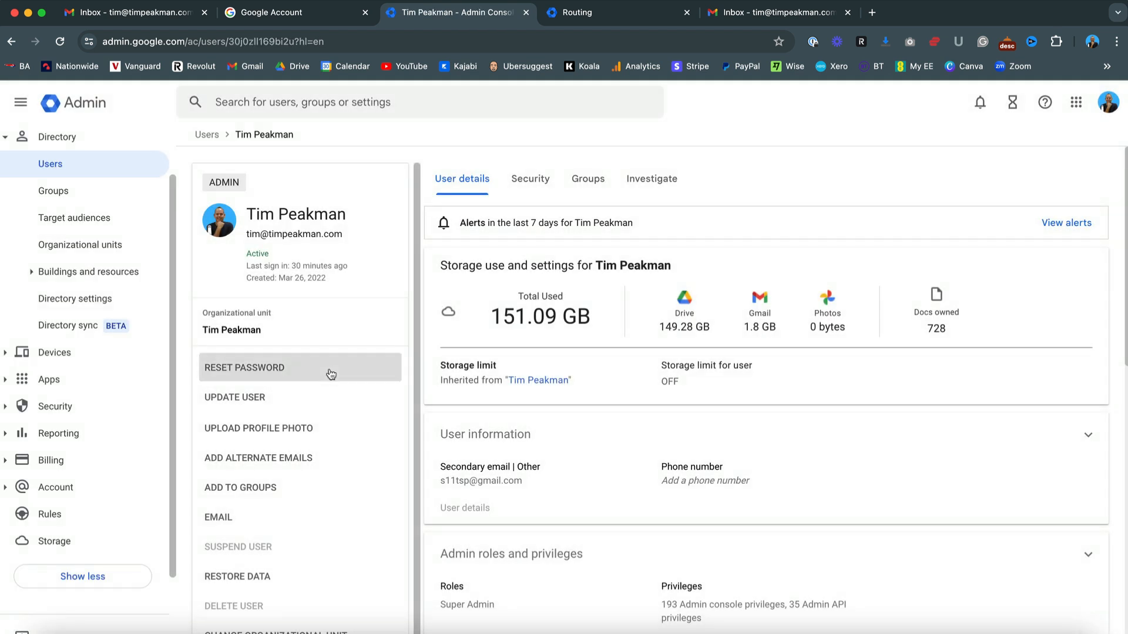
mouse_move(331, 335)
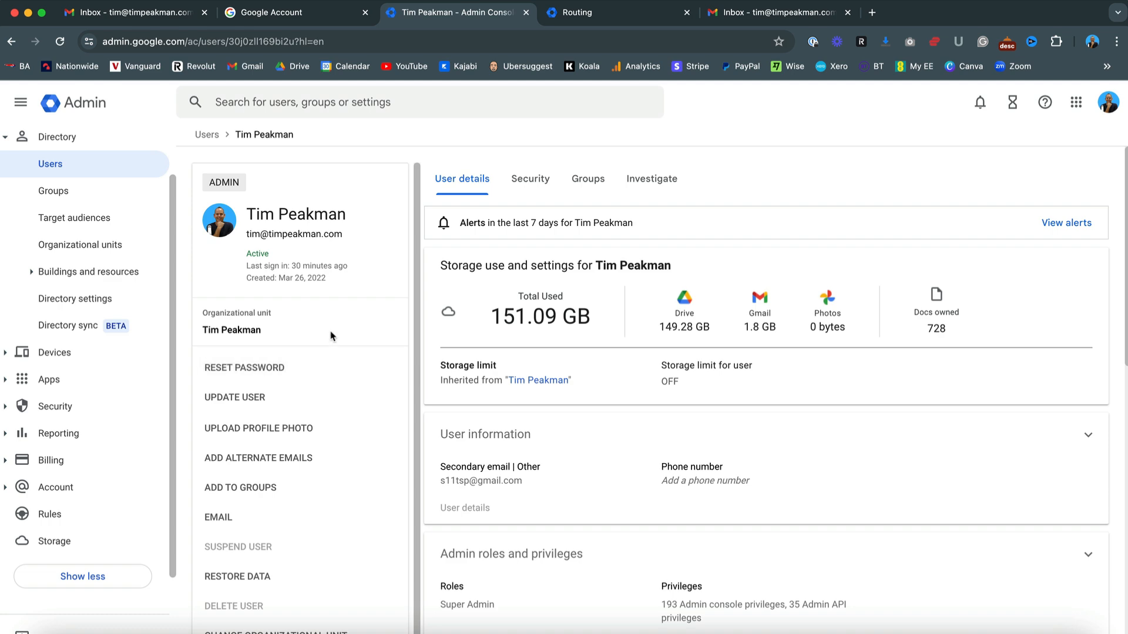
mouse_move(255, 462)
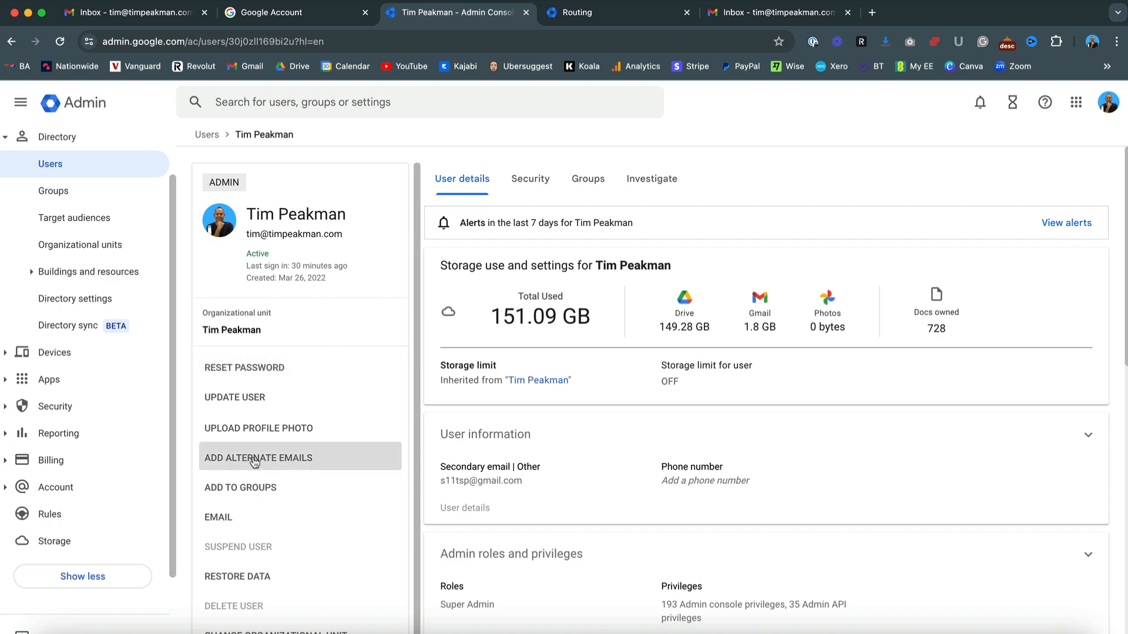
click(258, 458)
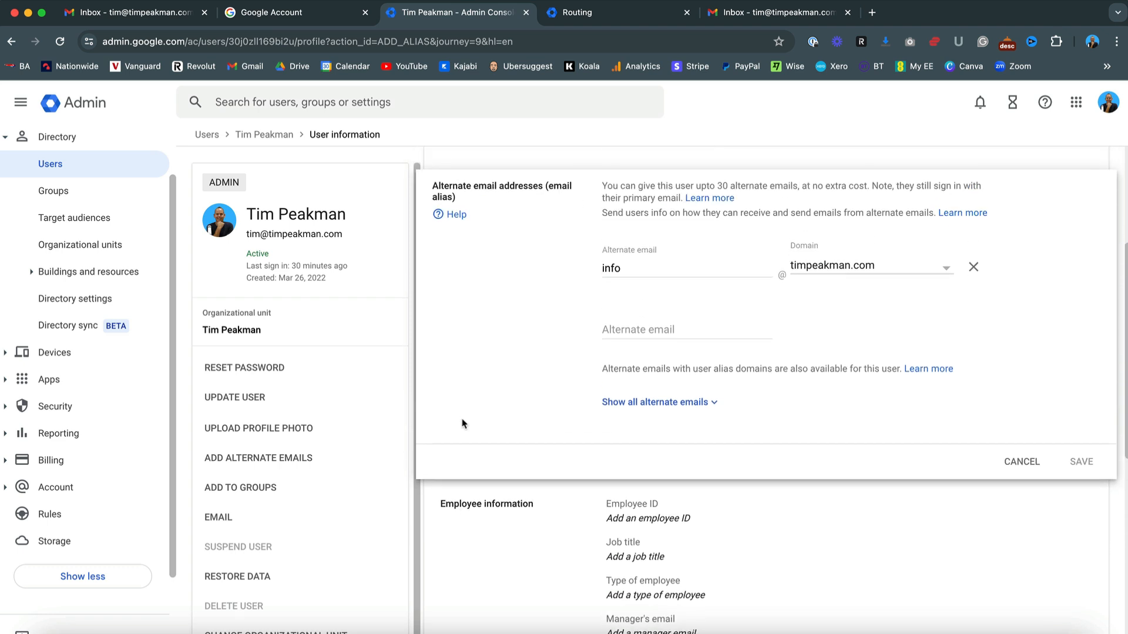
click(655, 401)
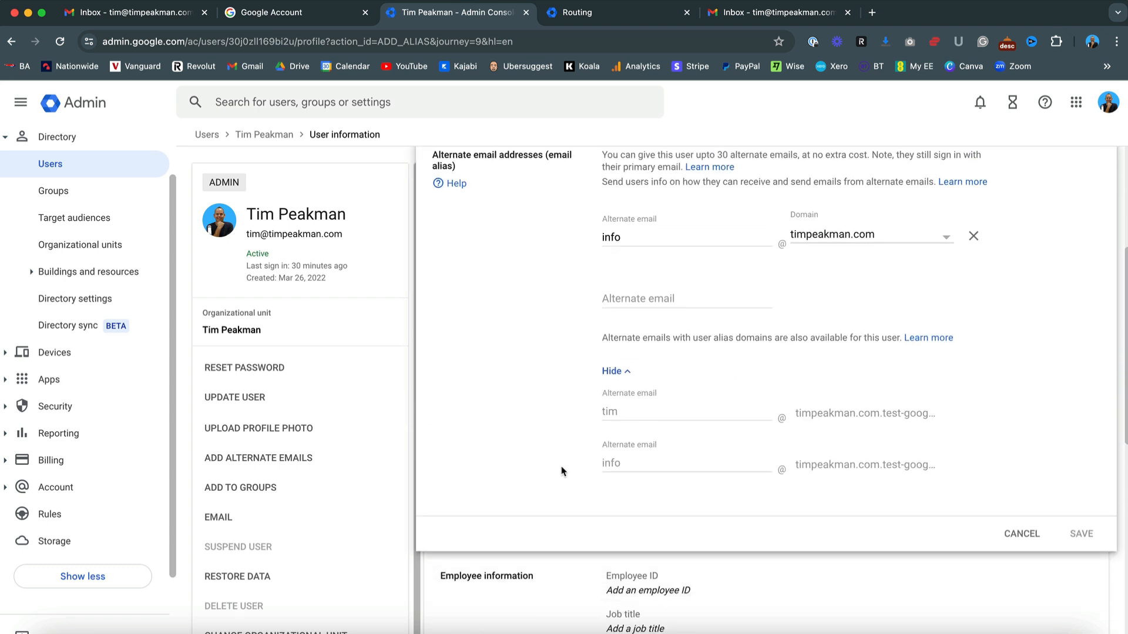
mouse_move(940, 414)
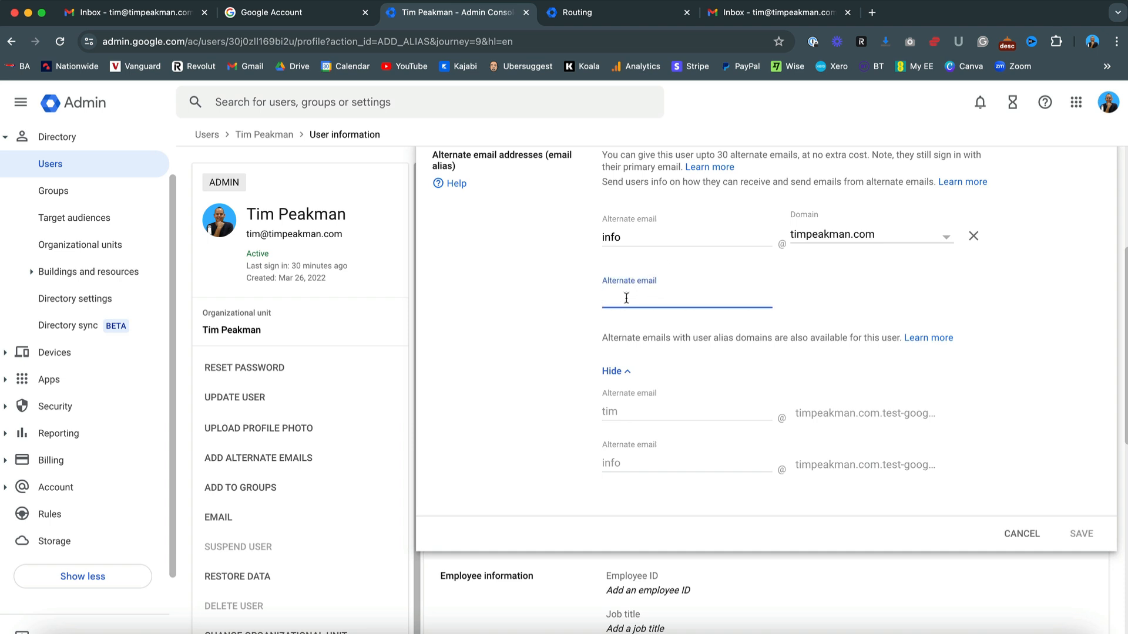
text(team)
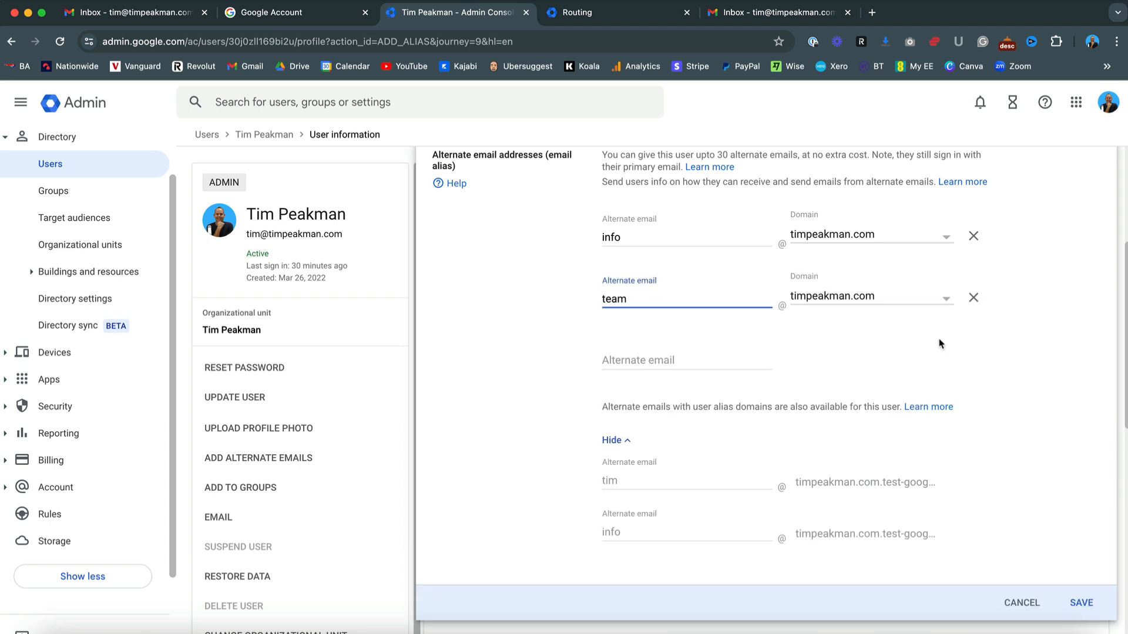
click(1080, 604)
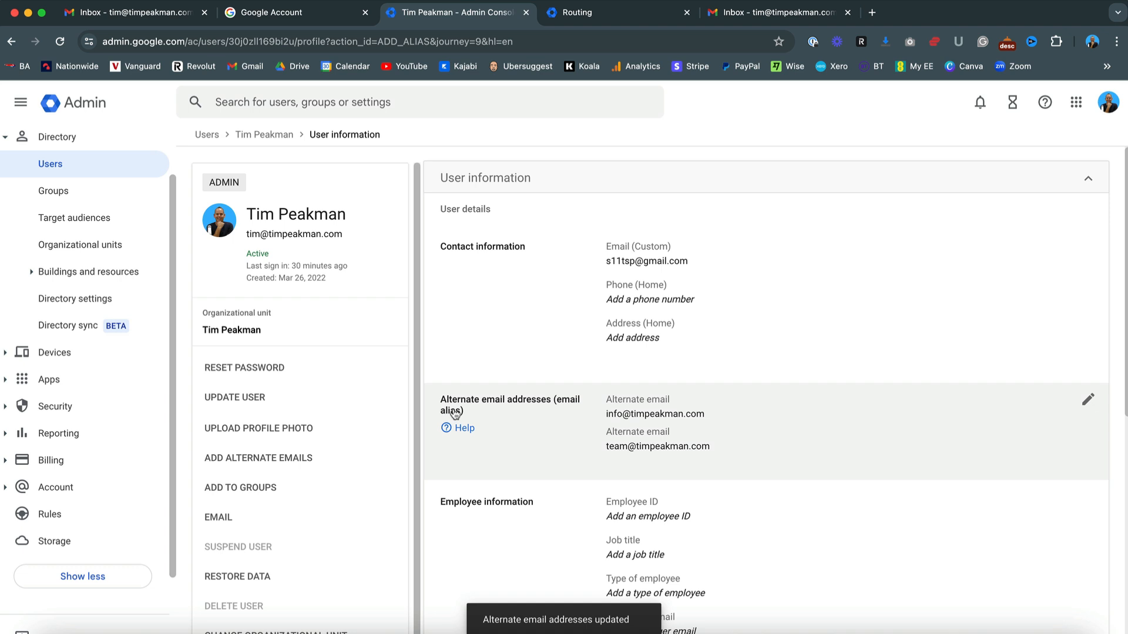
scroll(down, 3)
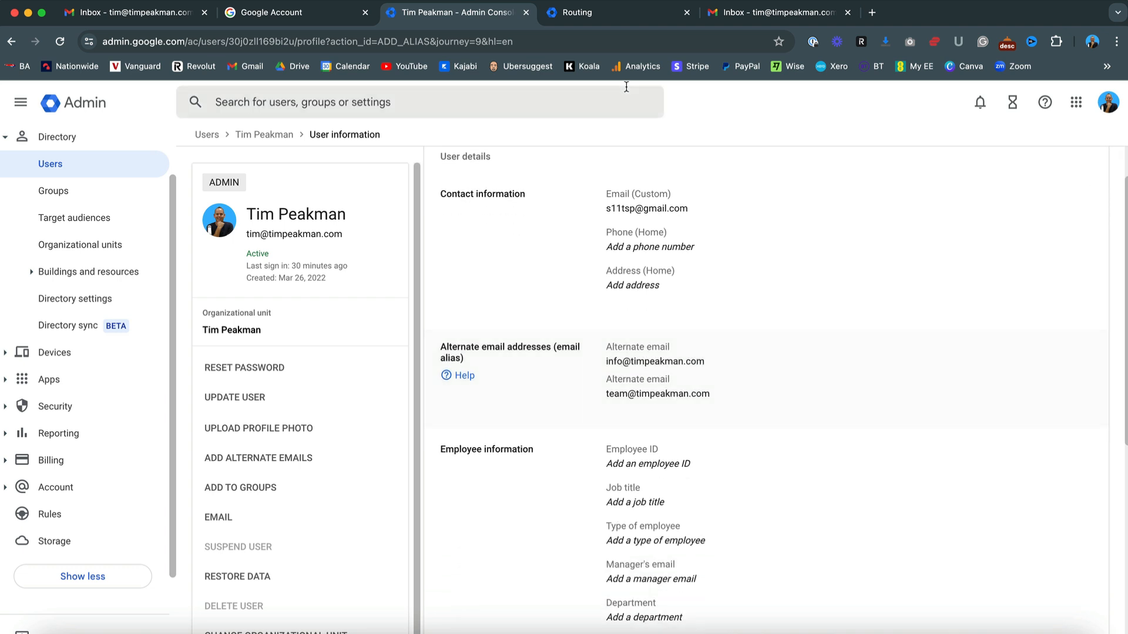
- In Gmail routing settings, start a new forwarding rule described 'team'
click(575, 12)
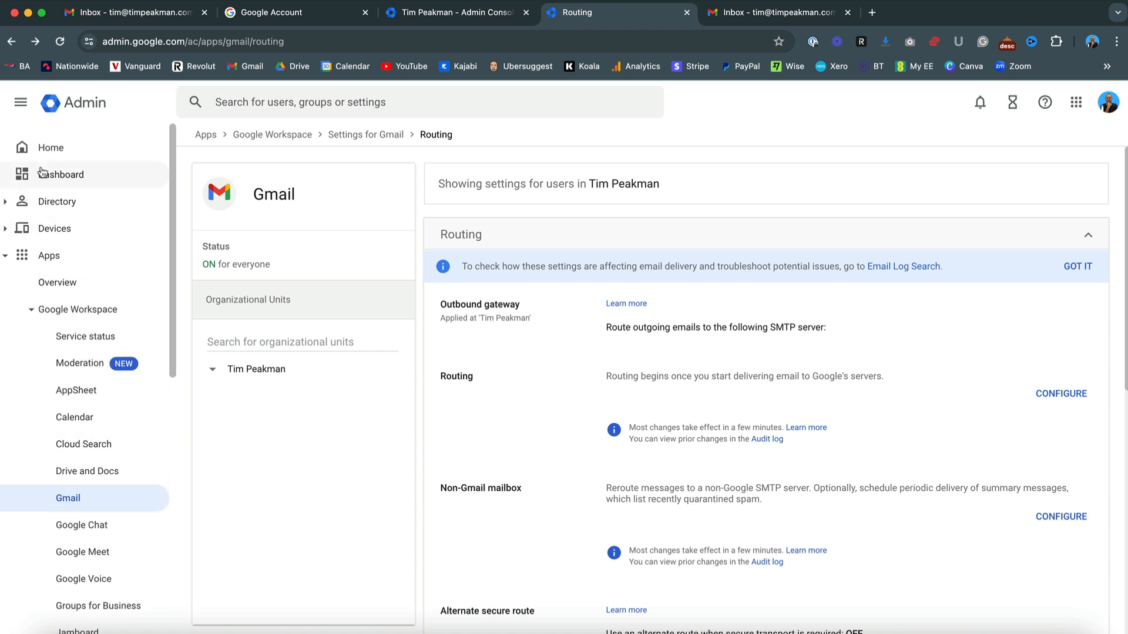
mouse_move(110, 265)
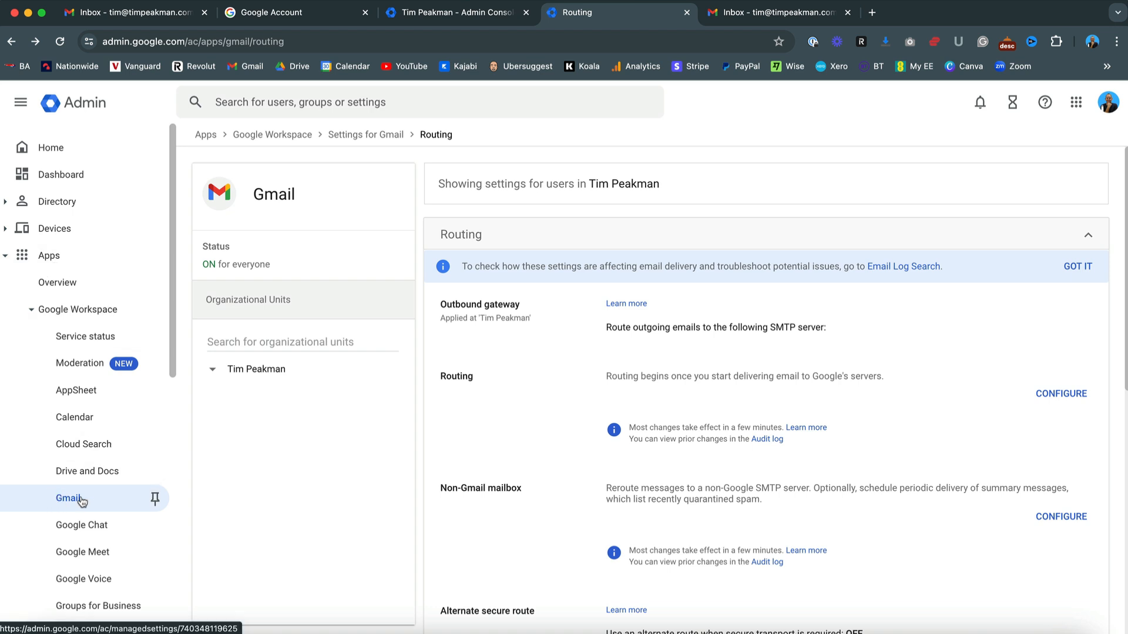
scroll(down, 3)
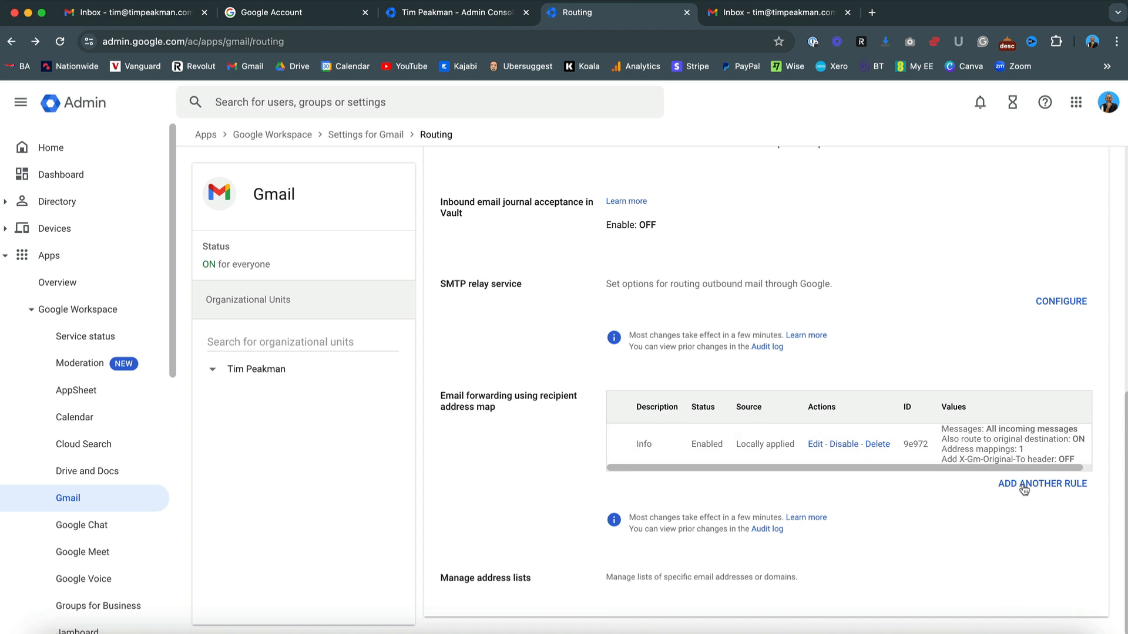
mouse_move(1029, 491)
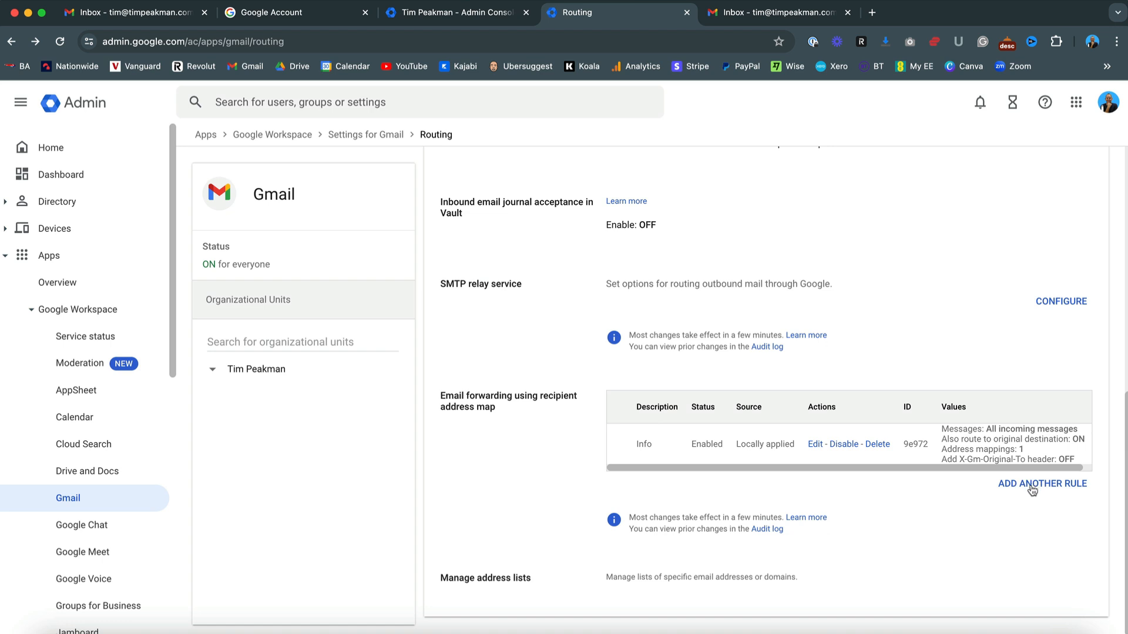
click(1040, 483)
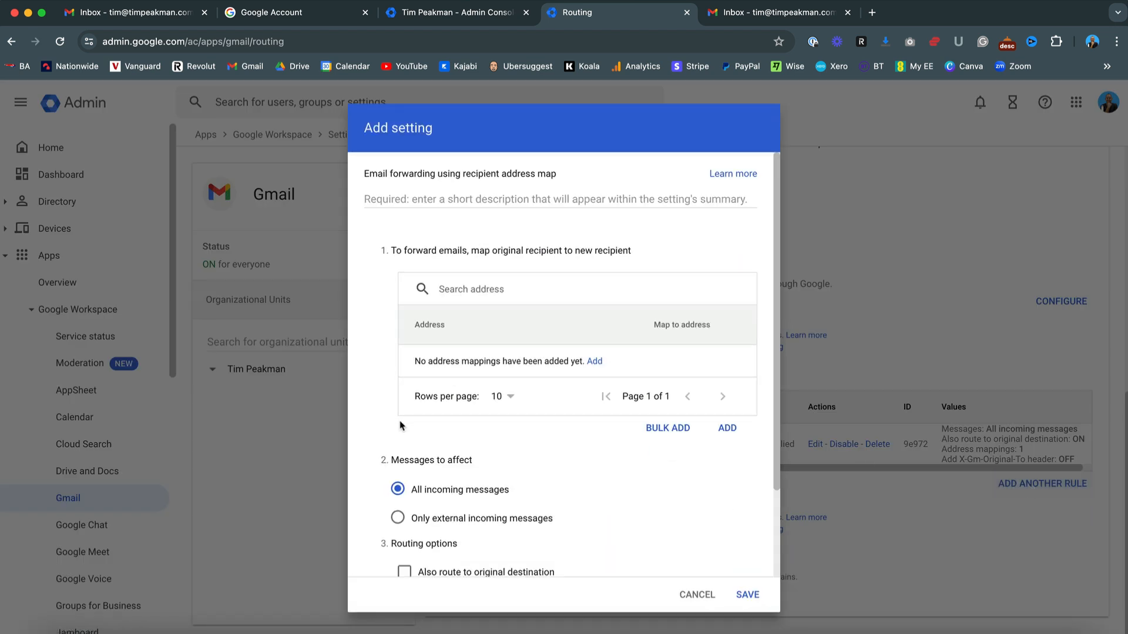
text(team)
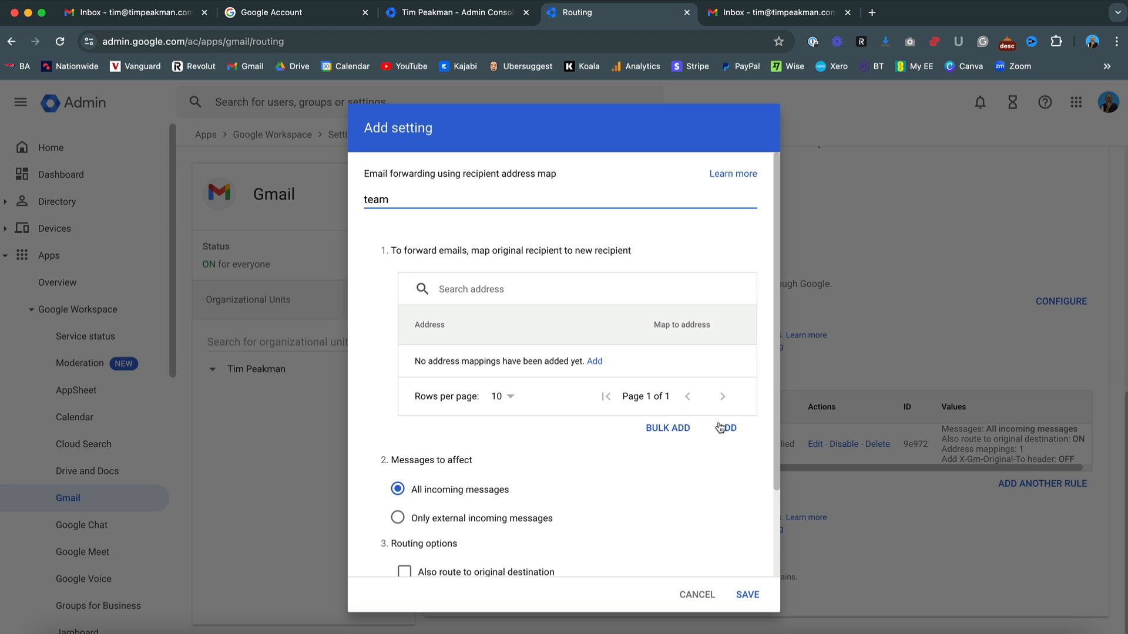
click(727, 427)
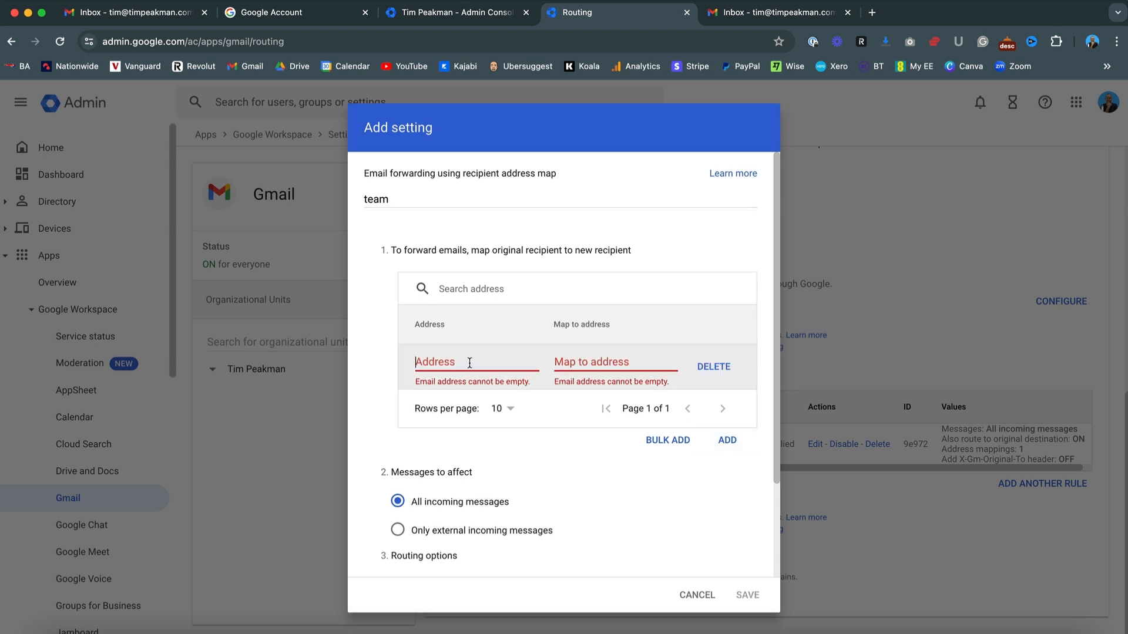
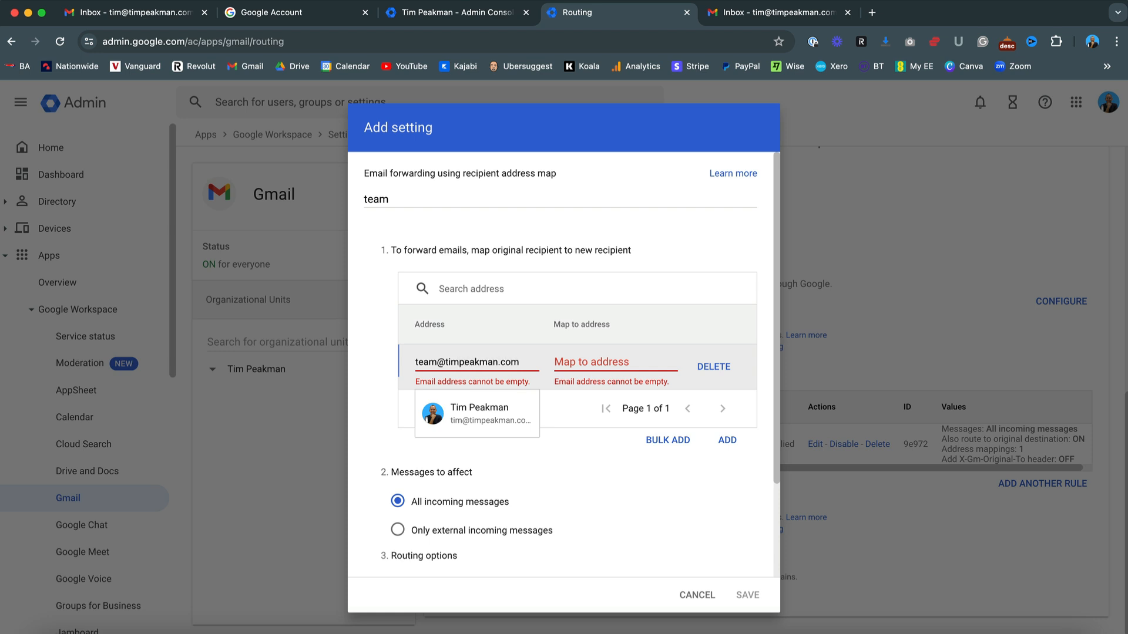
click(607, 362)
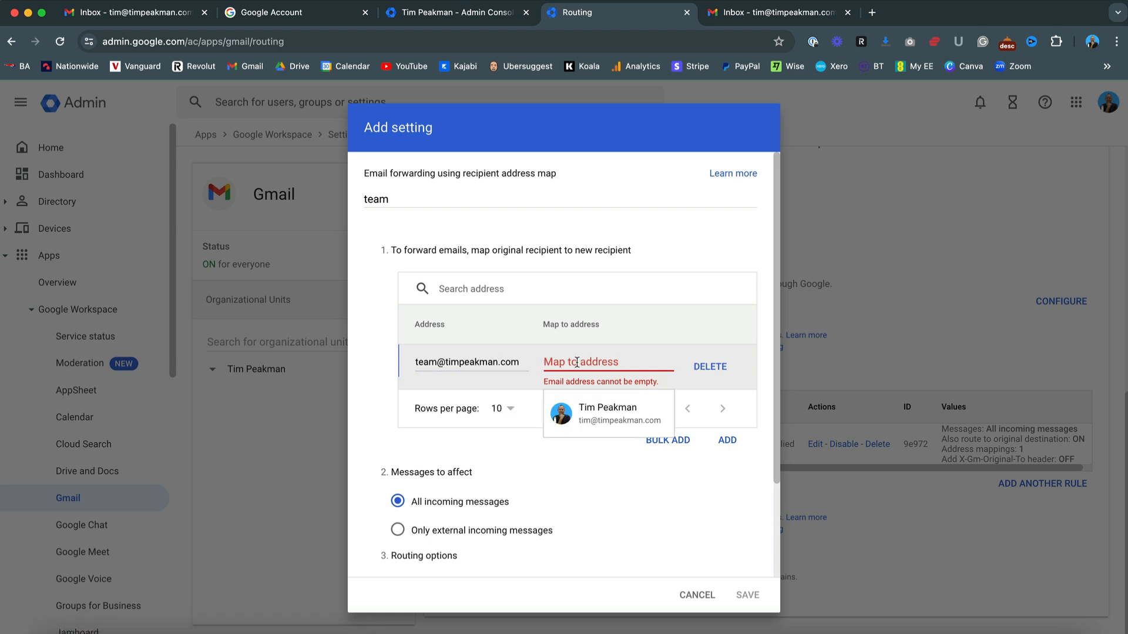
click(607, 416)
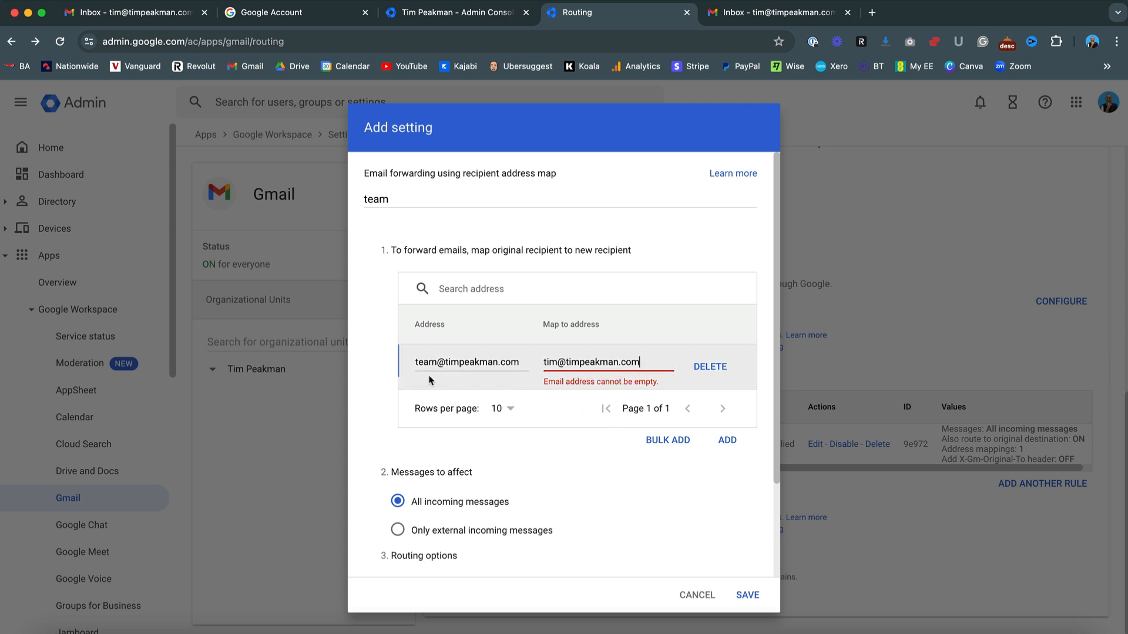
mouse_move(471, 379)
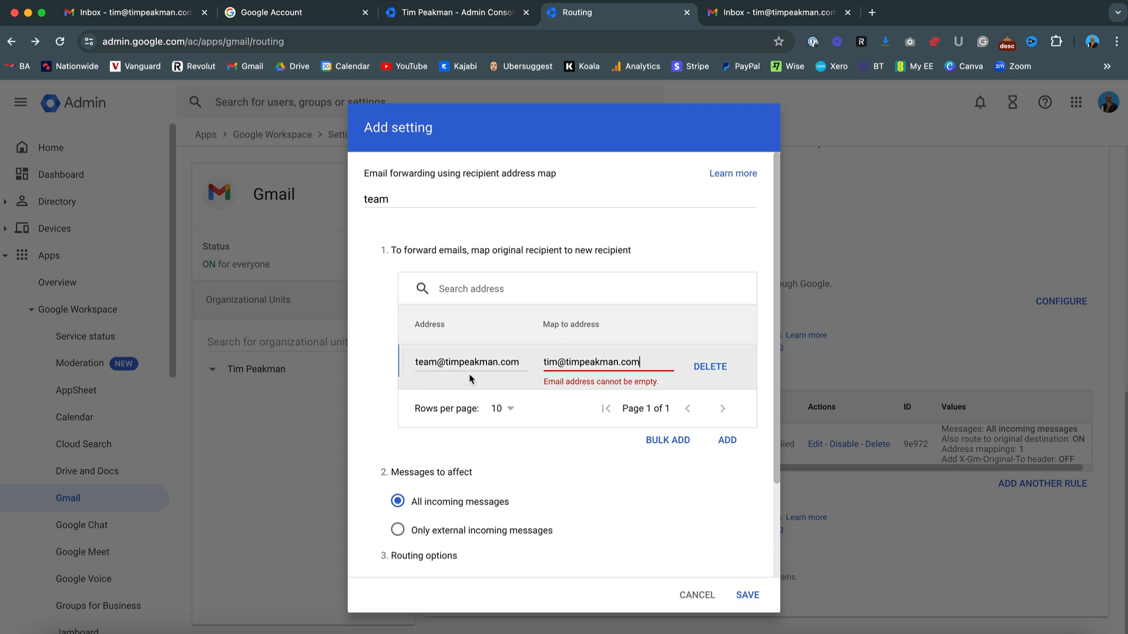
mouse_move(517, 387)
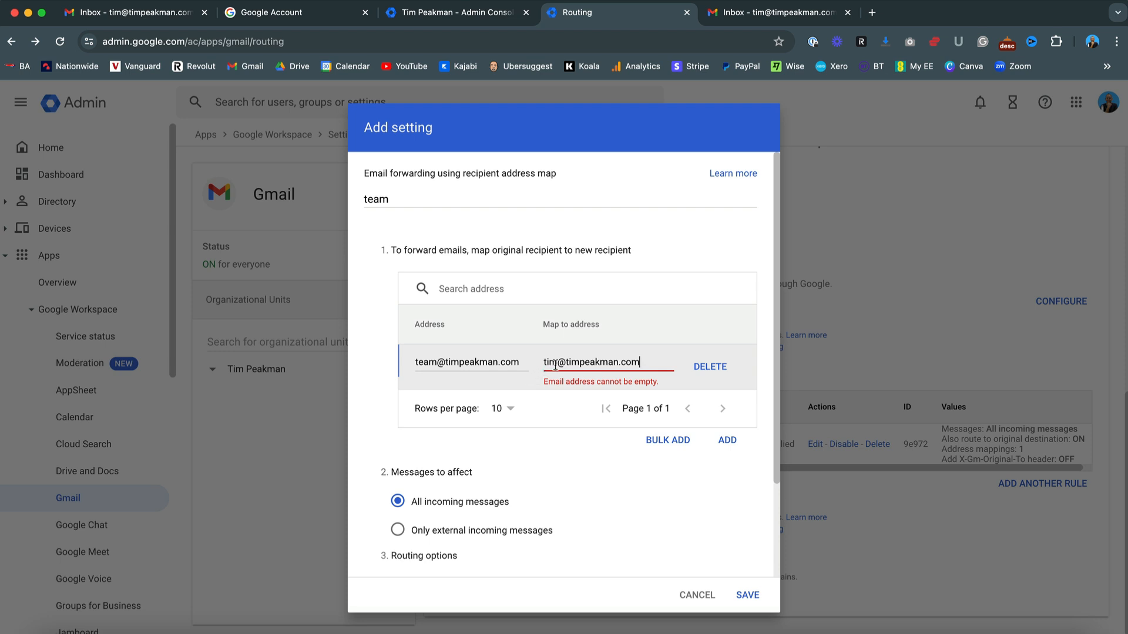
scroll(down, 3)
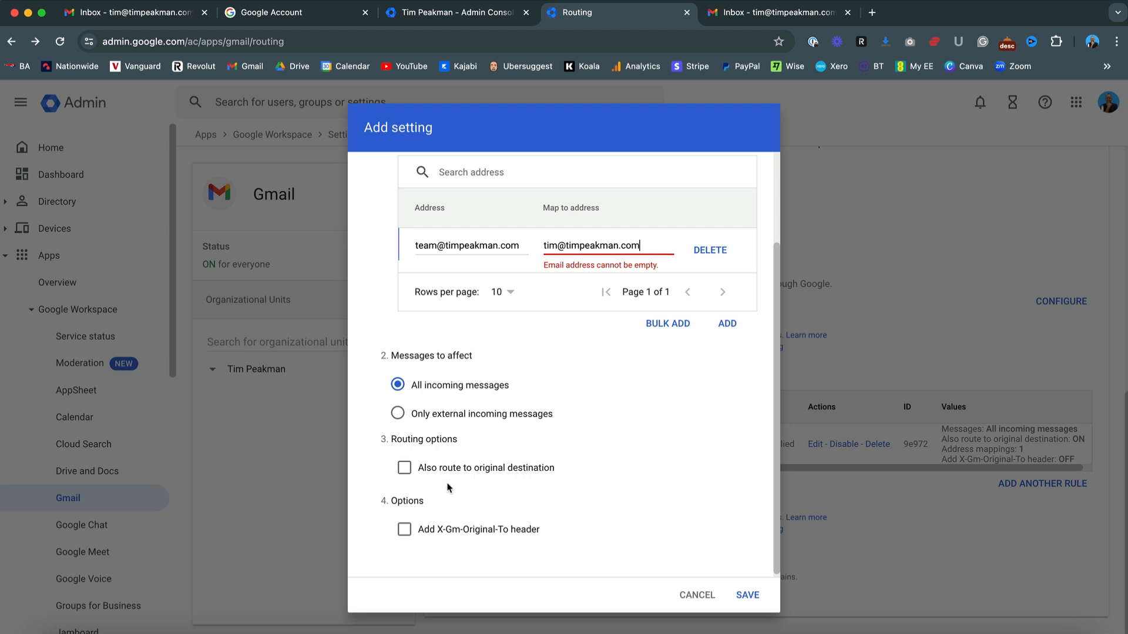
click(403, 468)
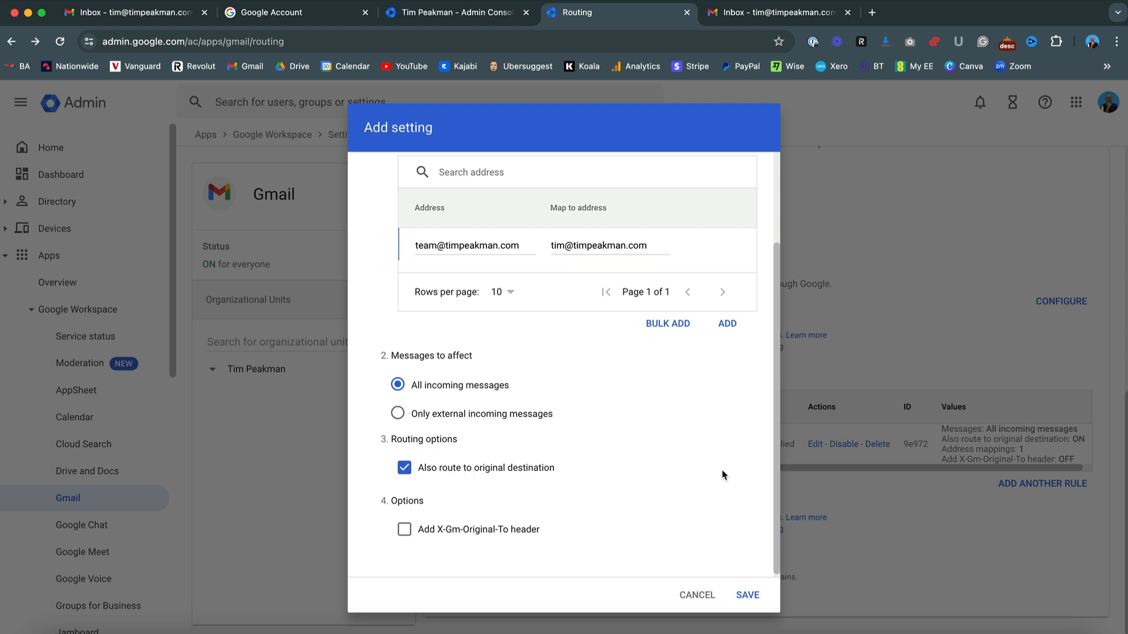
click(747, 611)
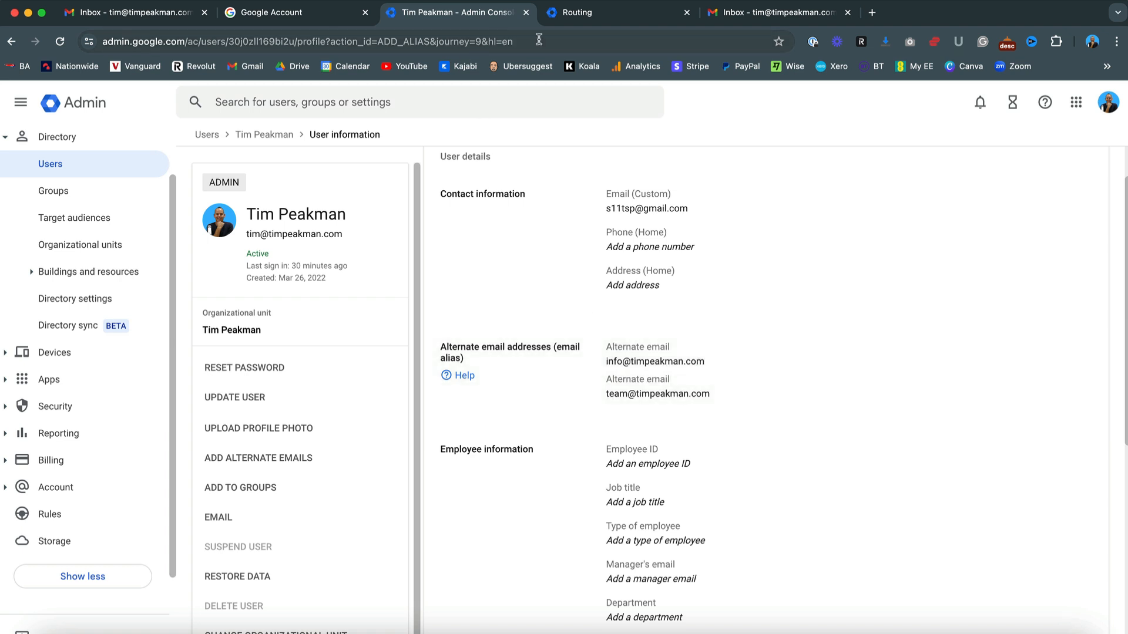
- Switch to the Gmail inbox tab on the Primary view
click(579, 11)
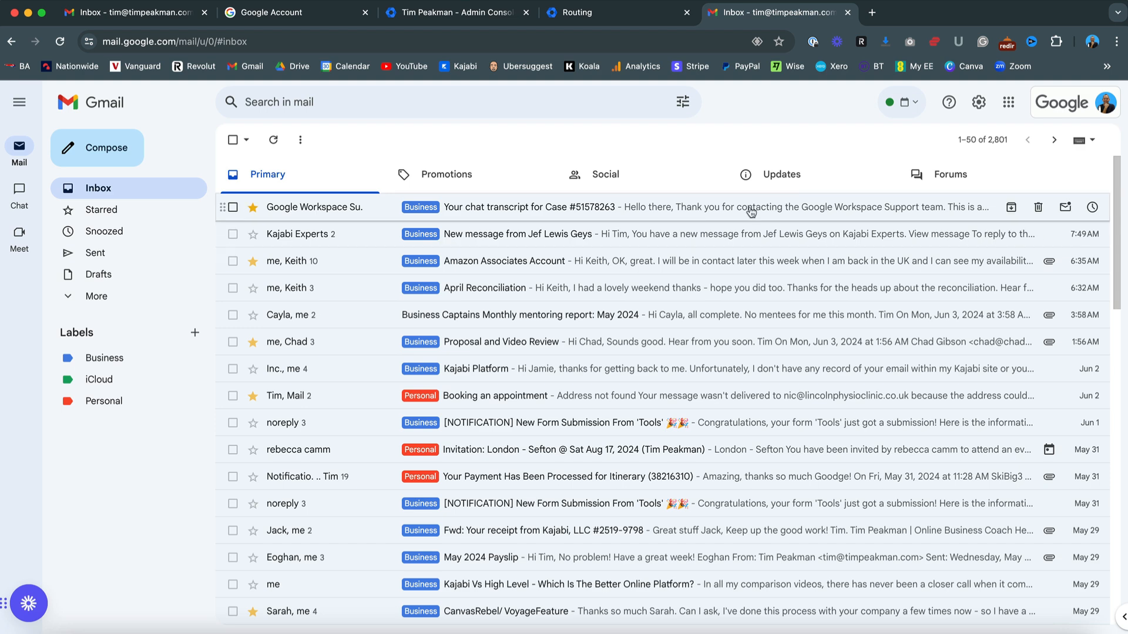
- Open Gmail's full settings on the Accounts tab to review the Send mail as addresses
click(977, 102)
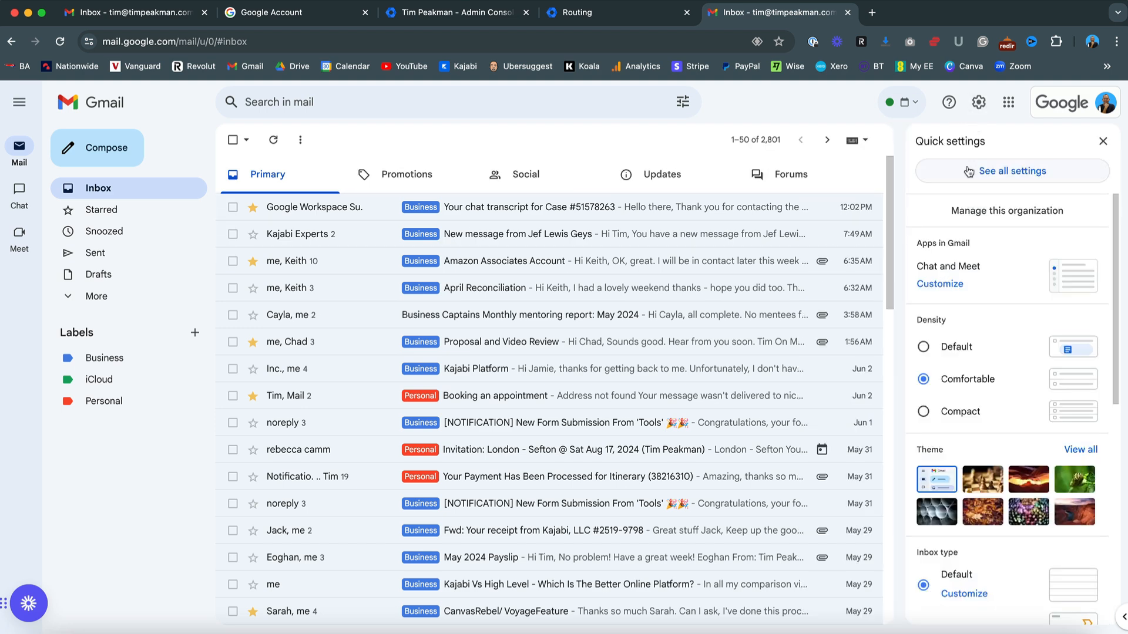
click(1012, 171)
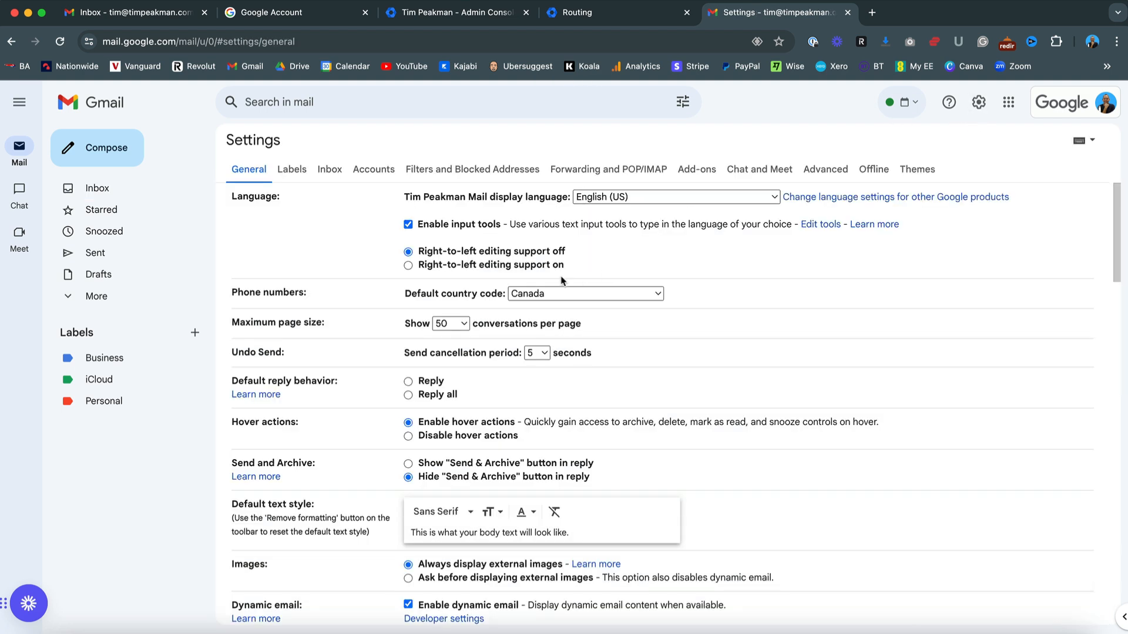
click(374, 169)
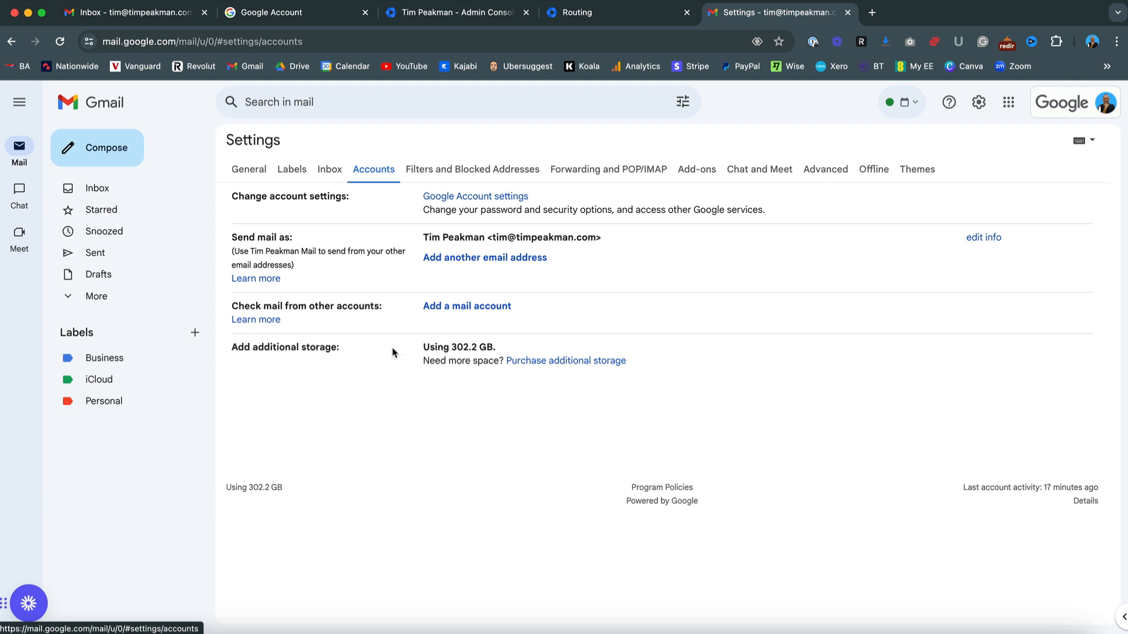
mouse_move(649, 269)
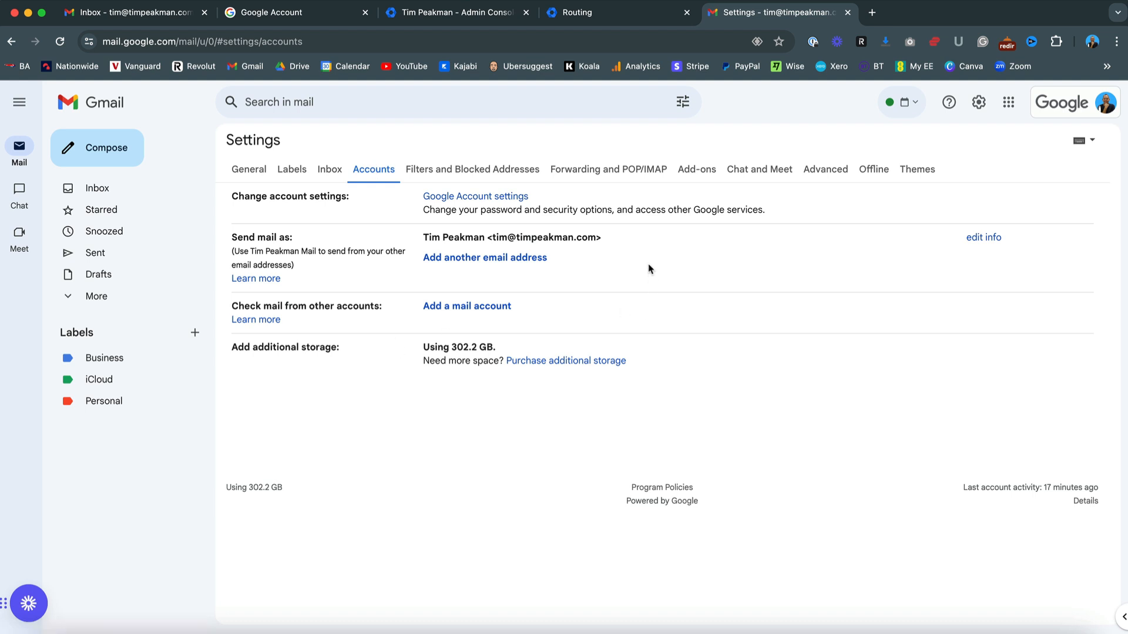
mouse_move(479, 279)
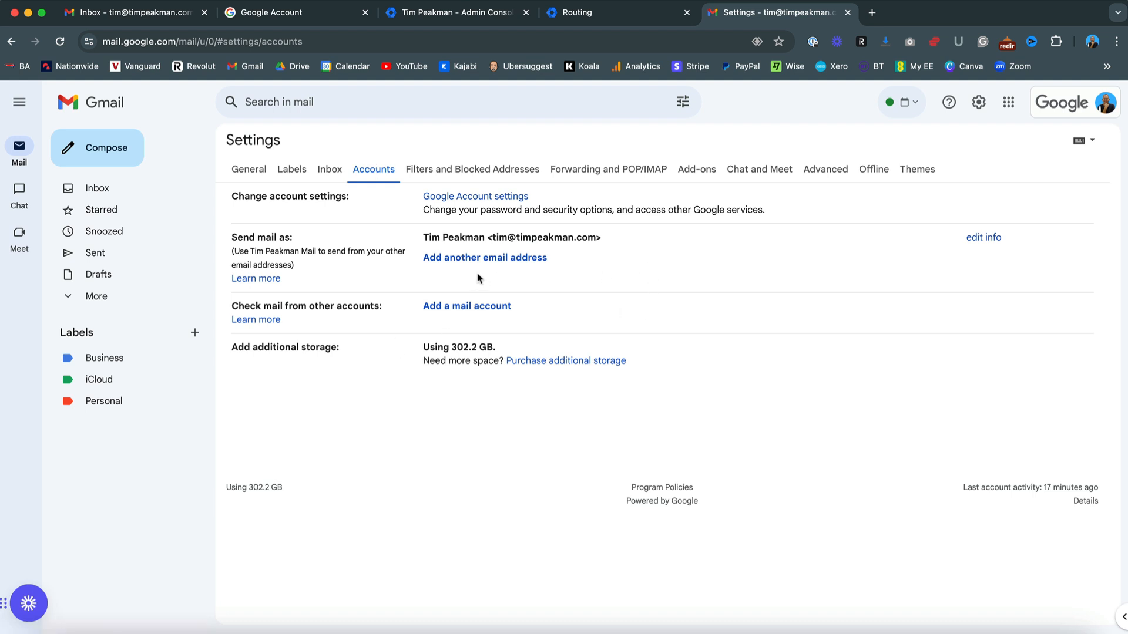
mouse_move(464, 262)
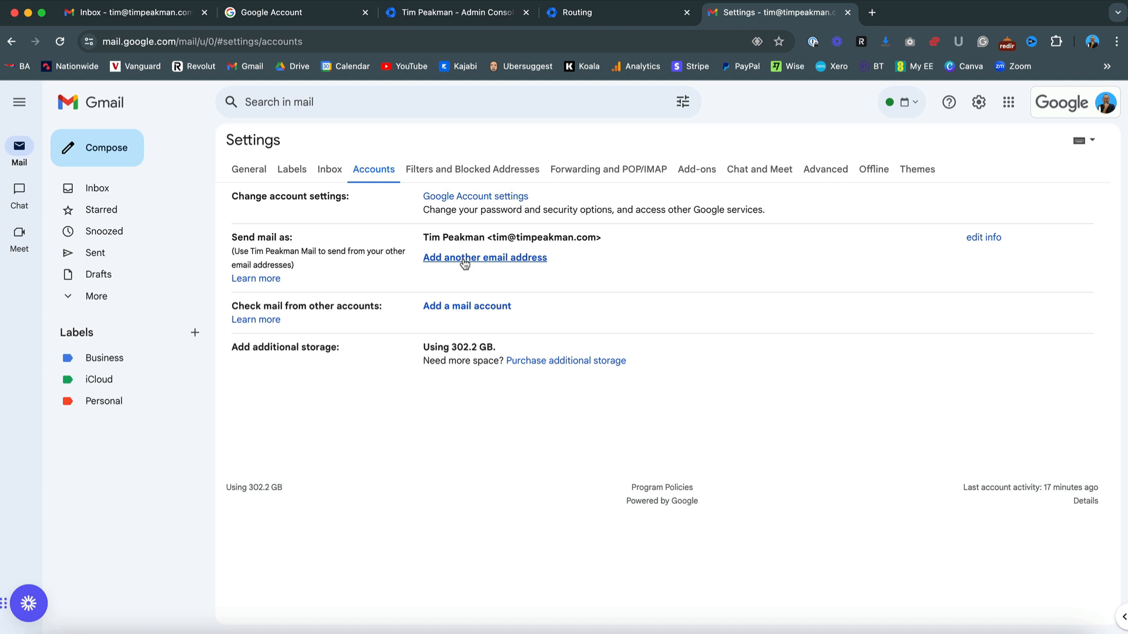
click(480, 257)
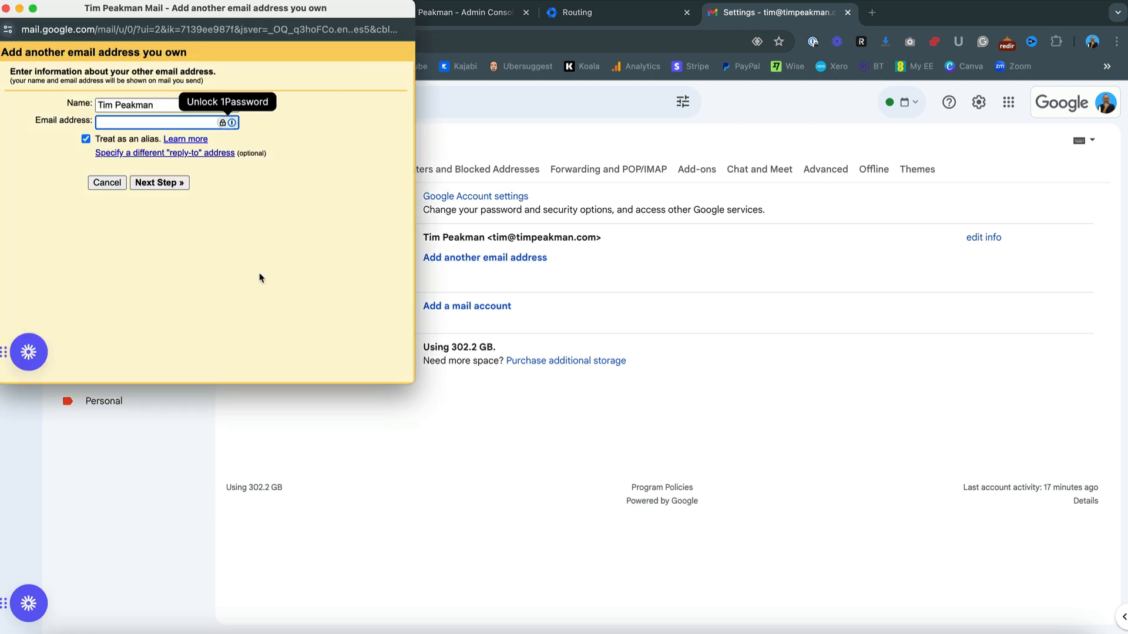
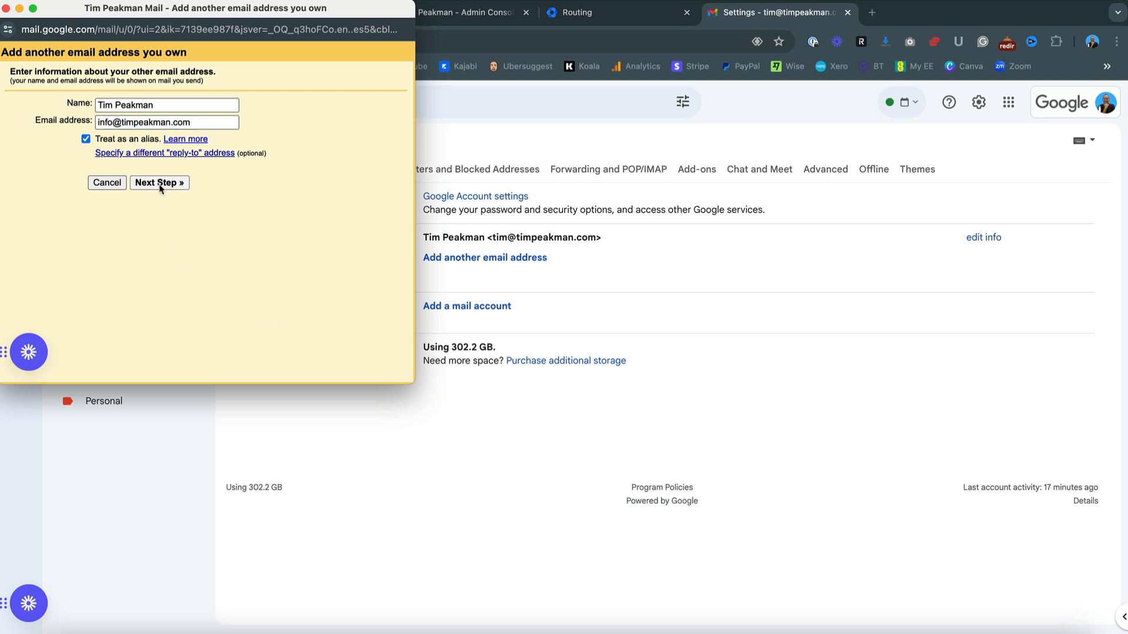
click(159, 182)
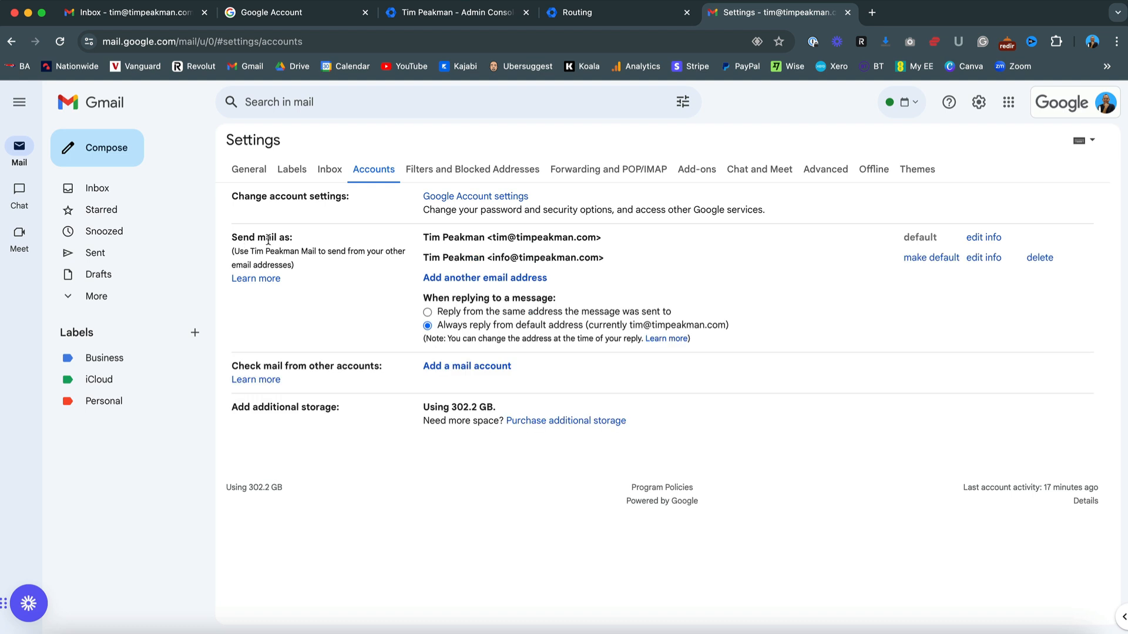
mouse_move(636, 291)
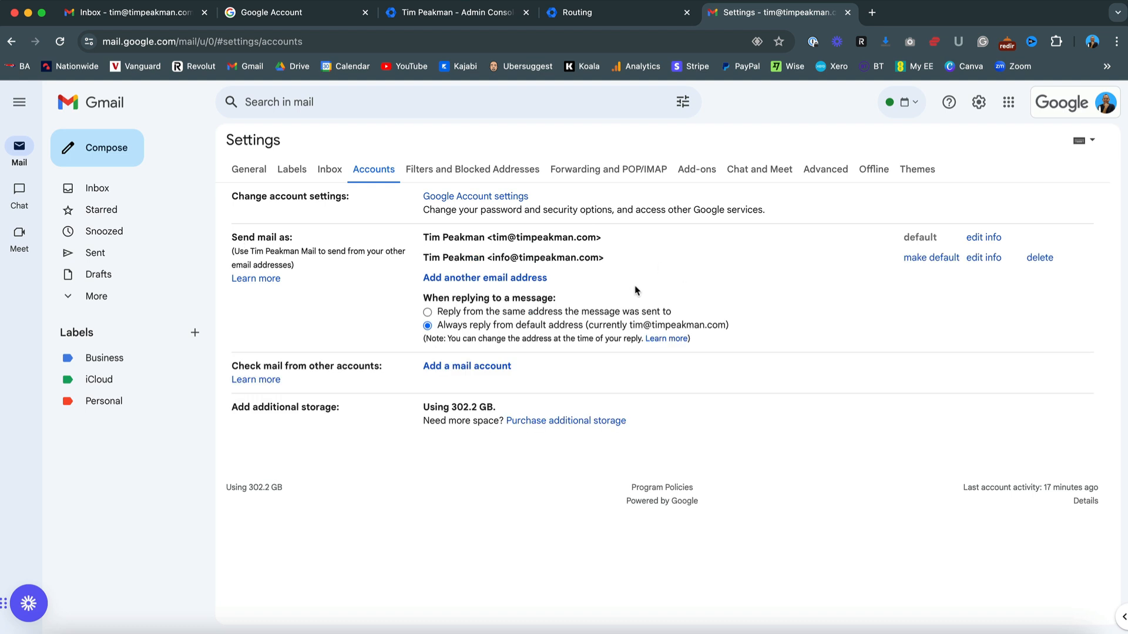
mouse_move(503, 257)
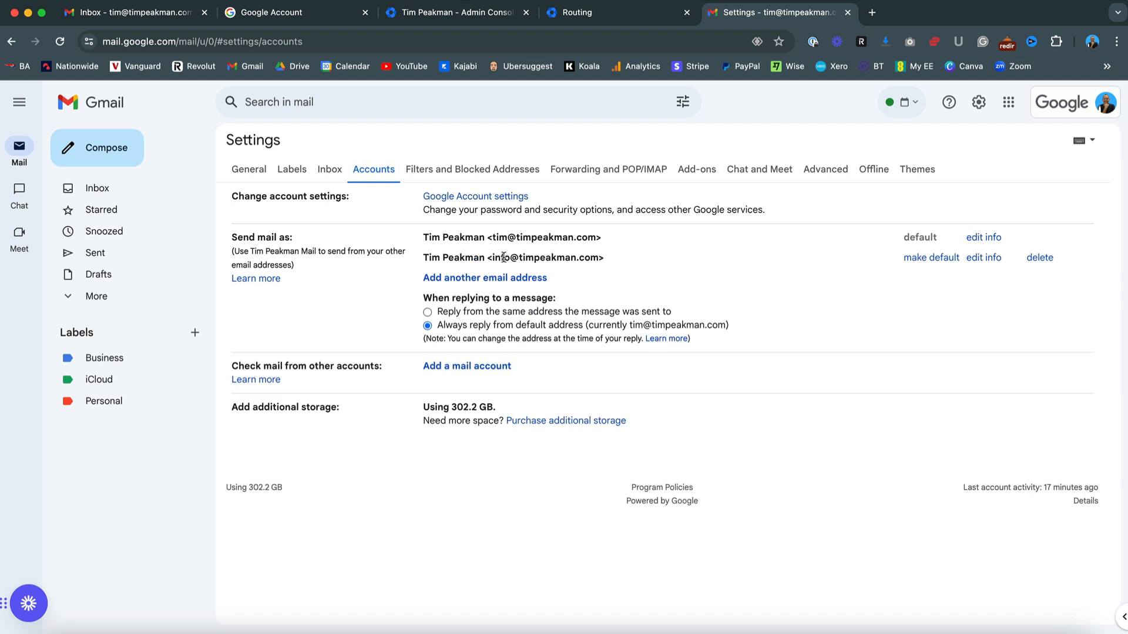
mouse_move(564, 279)
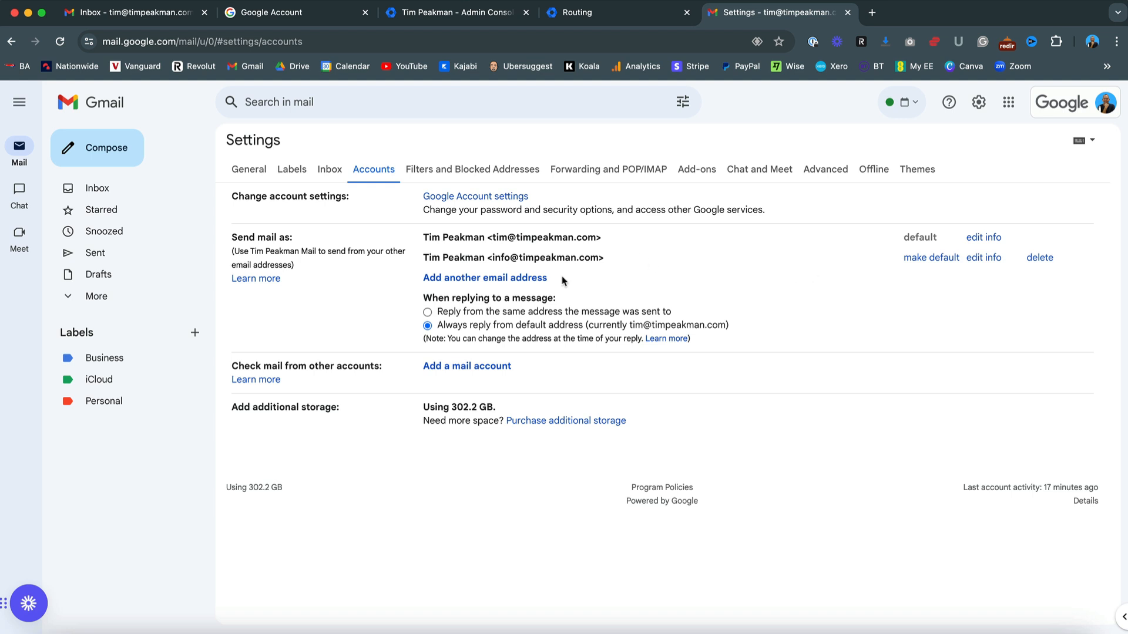
click(484, 278)
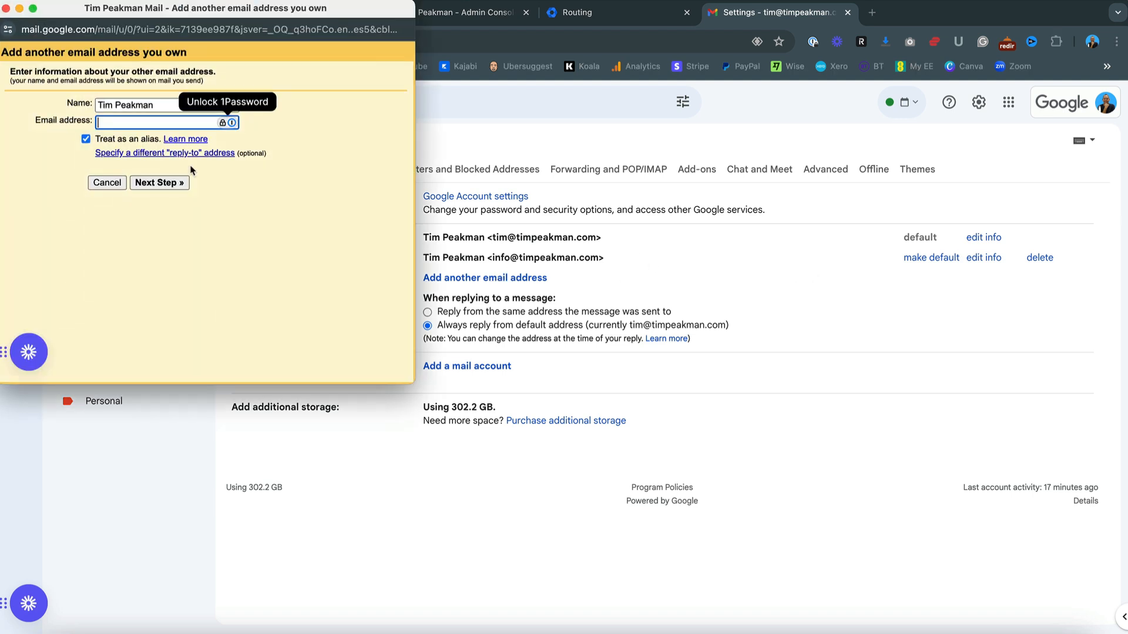
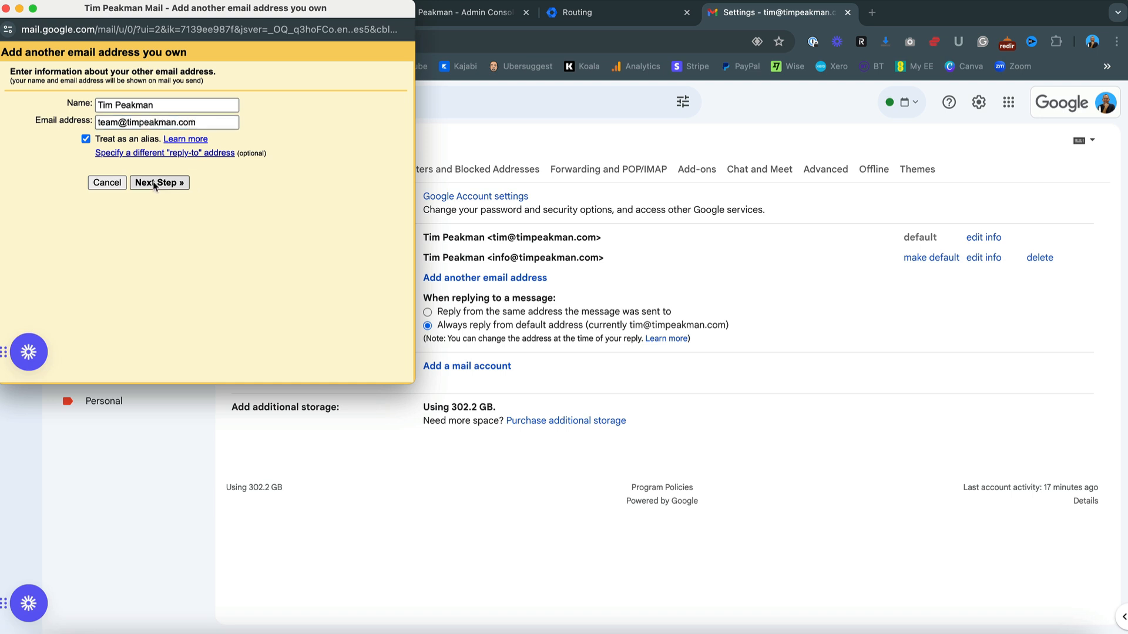
click(159, 182)
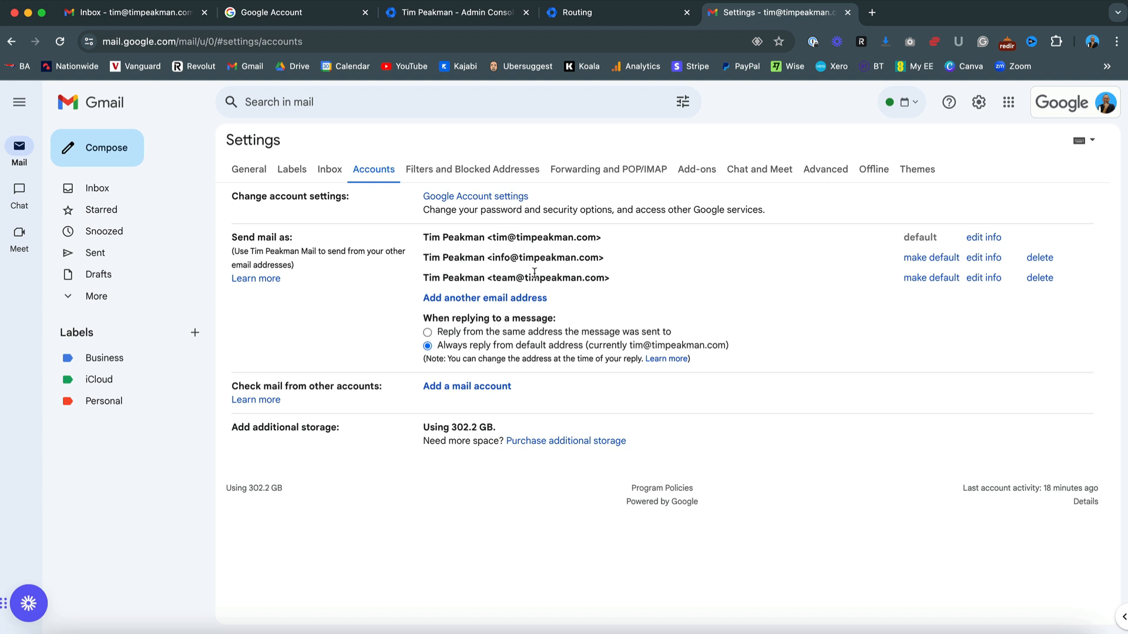
mouse_move(639, 283)
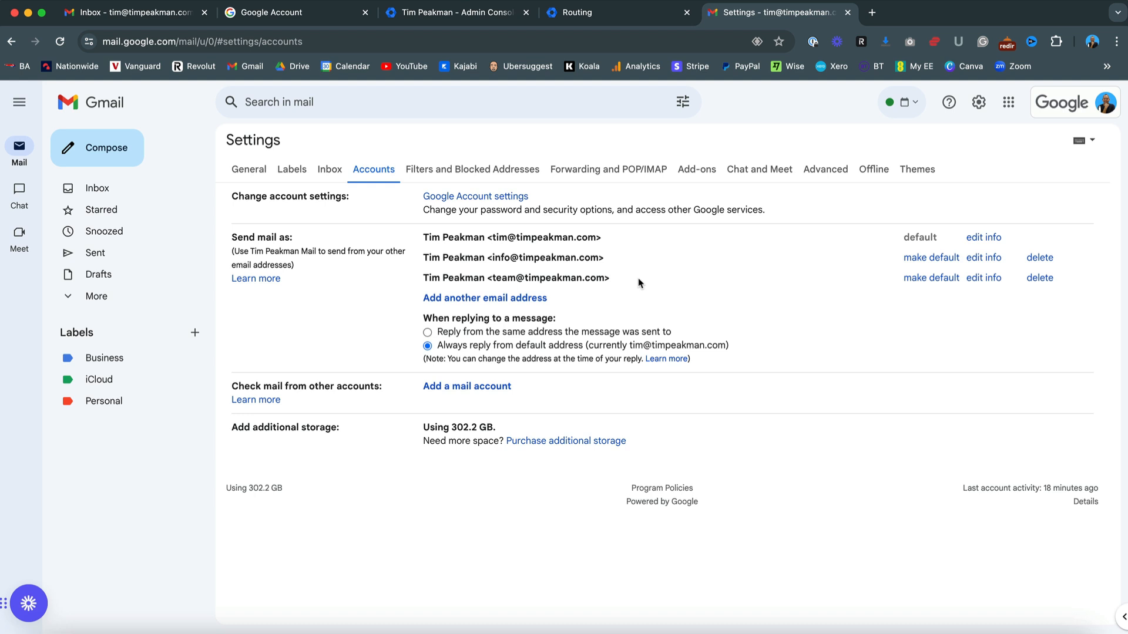
mouse_move(624, 291)
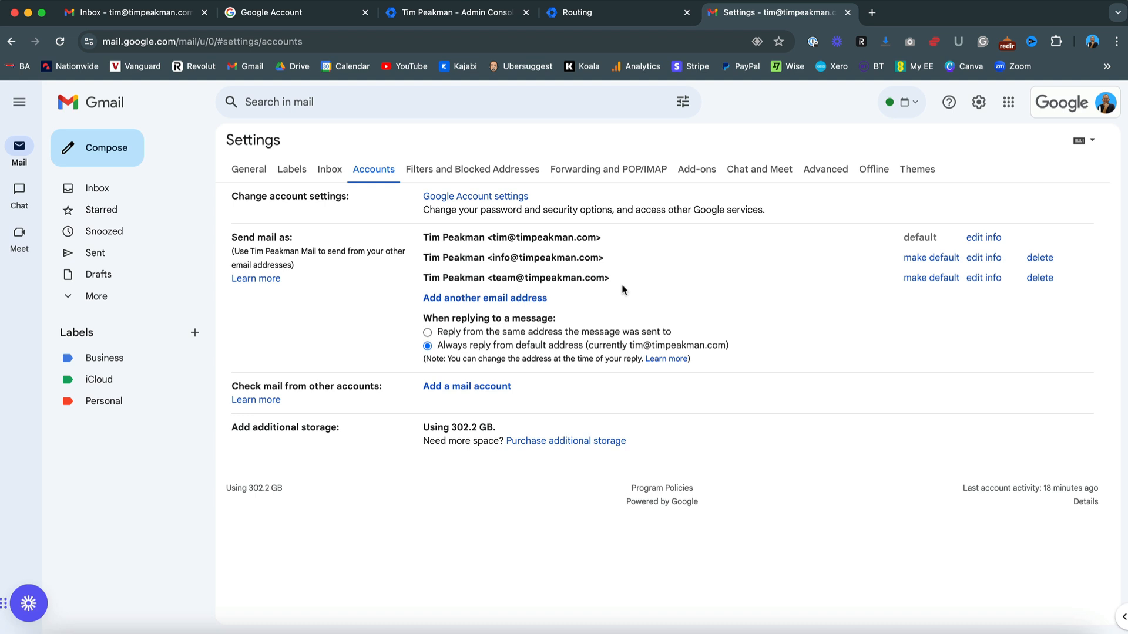
mouse_move(628, 285)
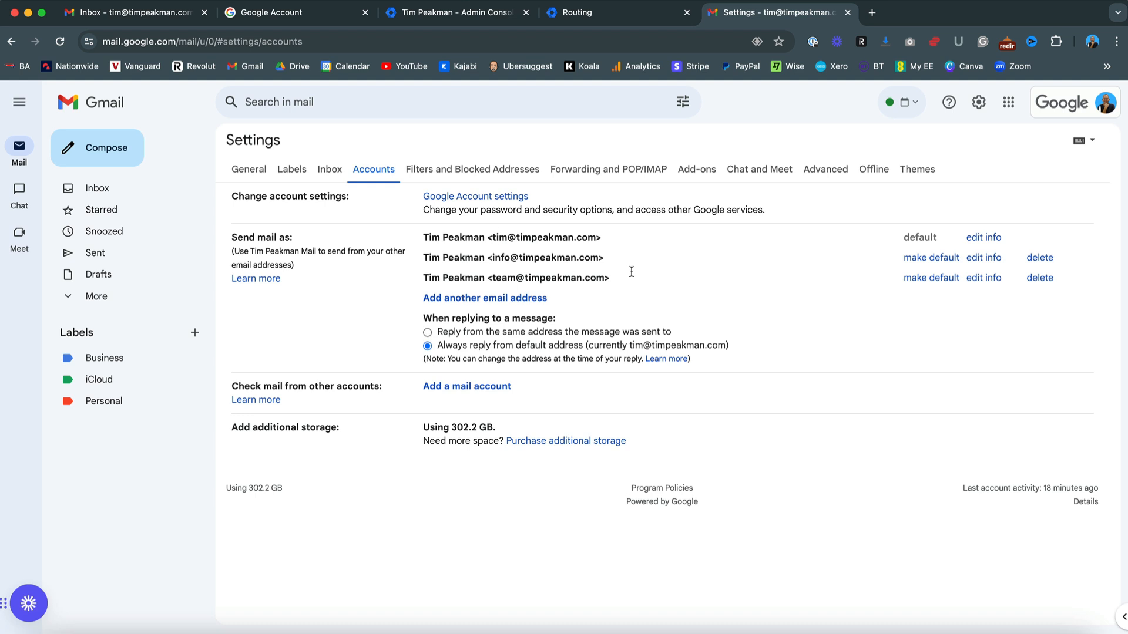
mouse_move(660, 276)
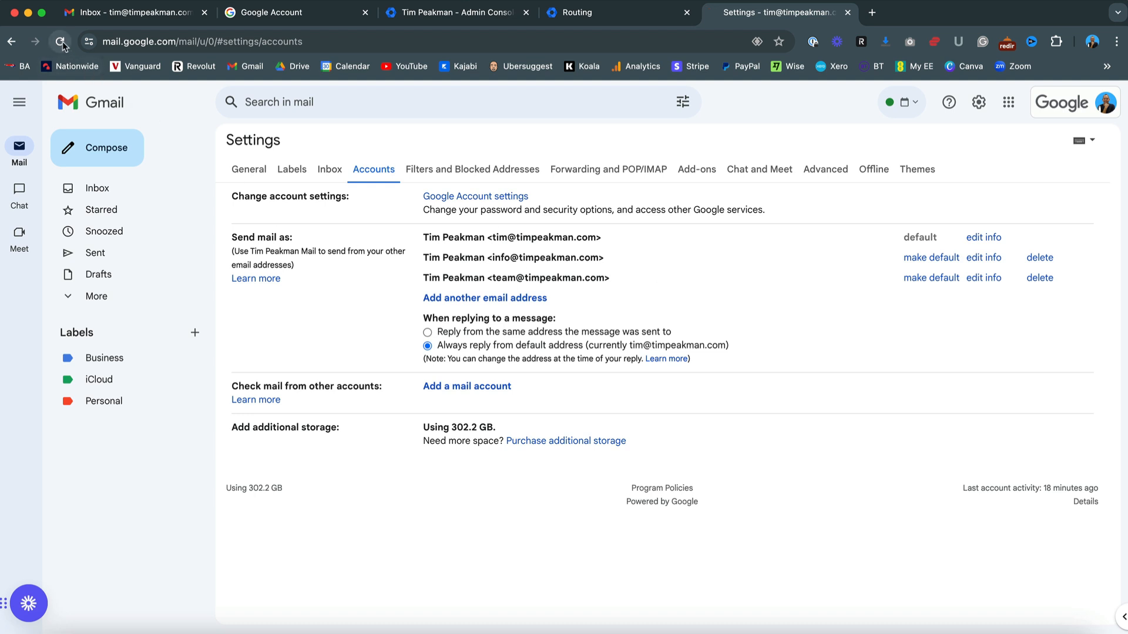
click(59, 40)
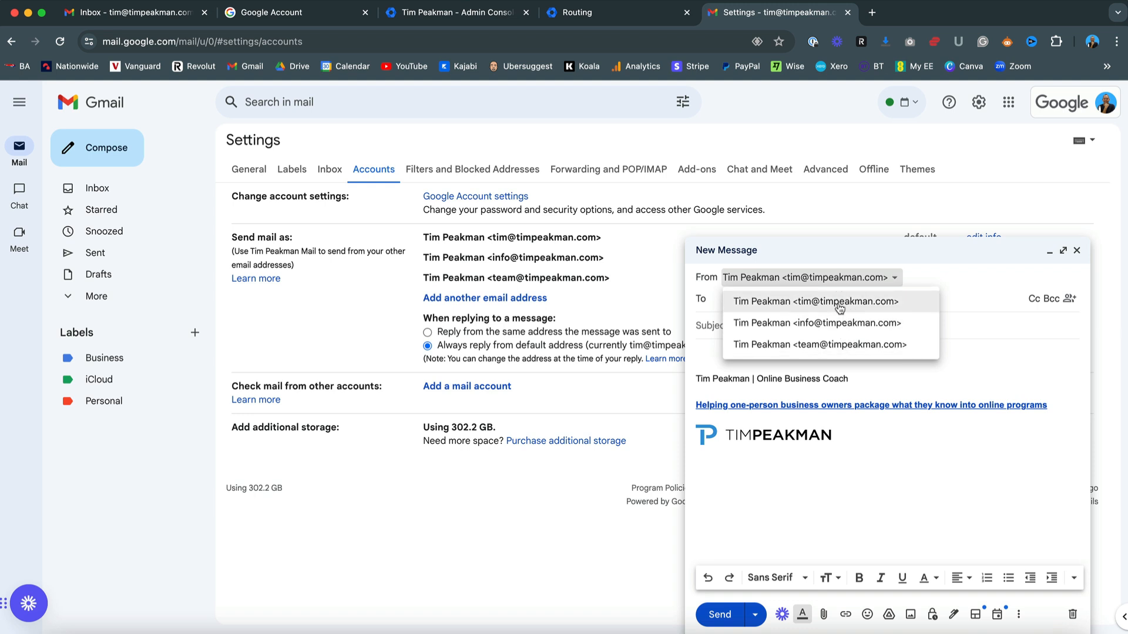
mouse_move(833, 309)
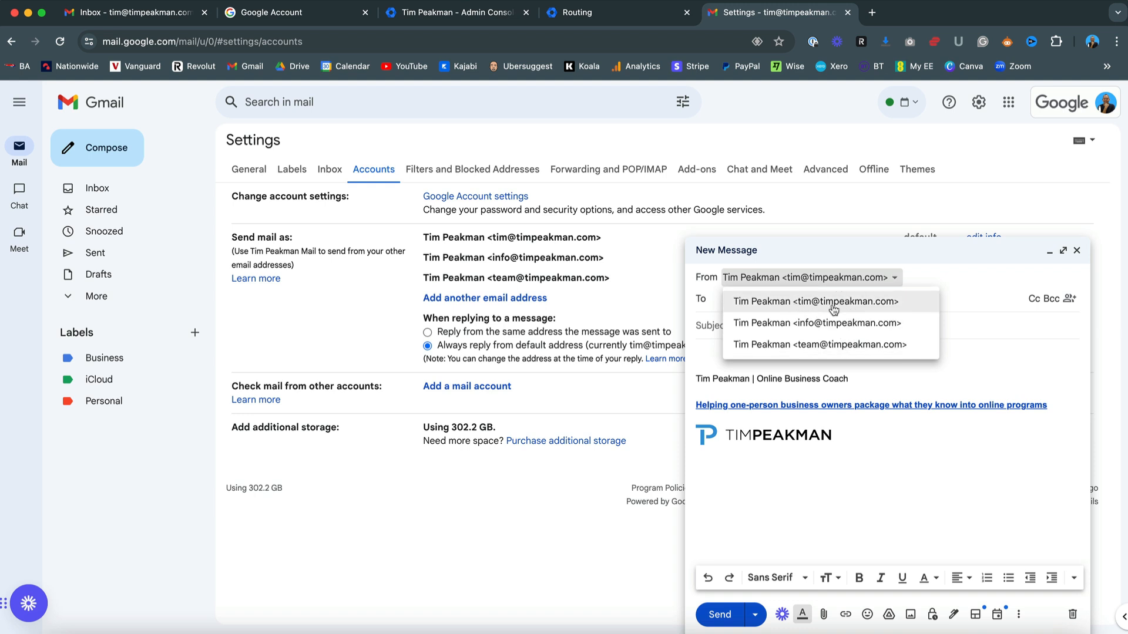
mouse_move(805, 347)
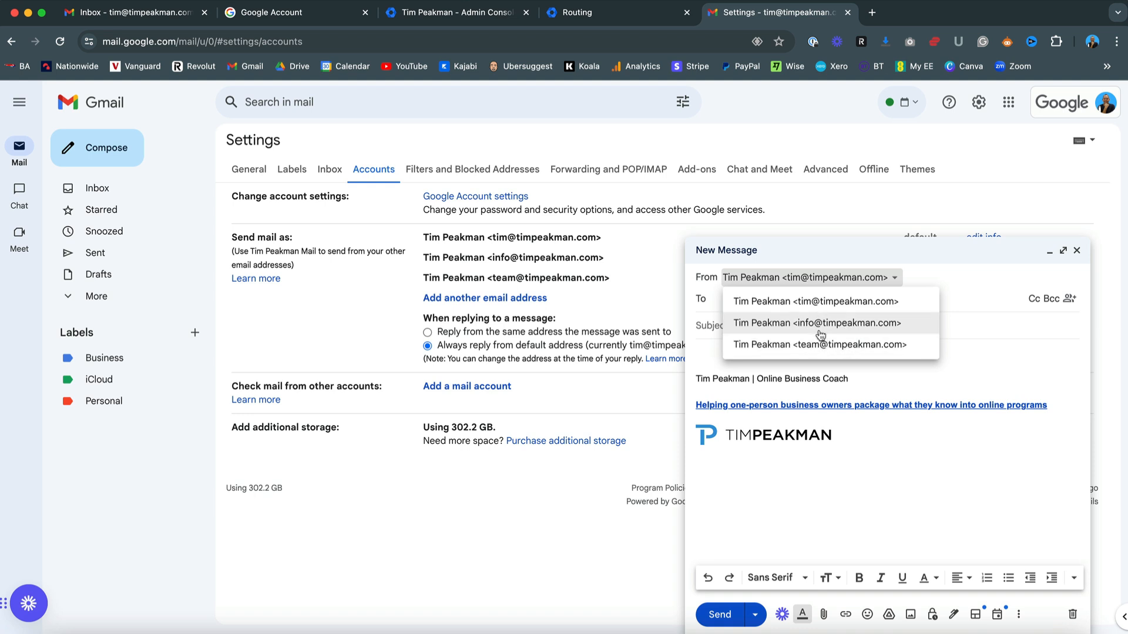
mouse_move(813, 329)
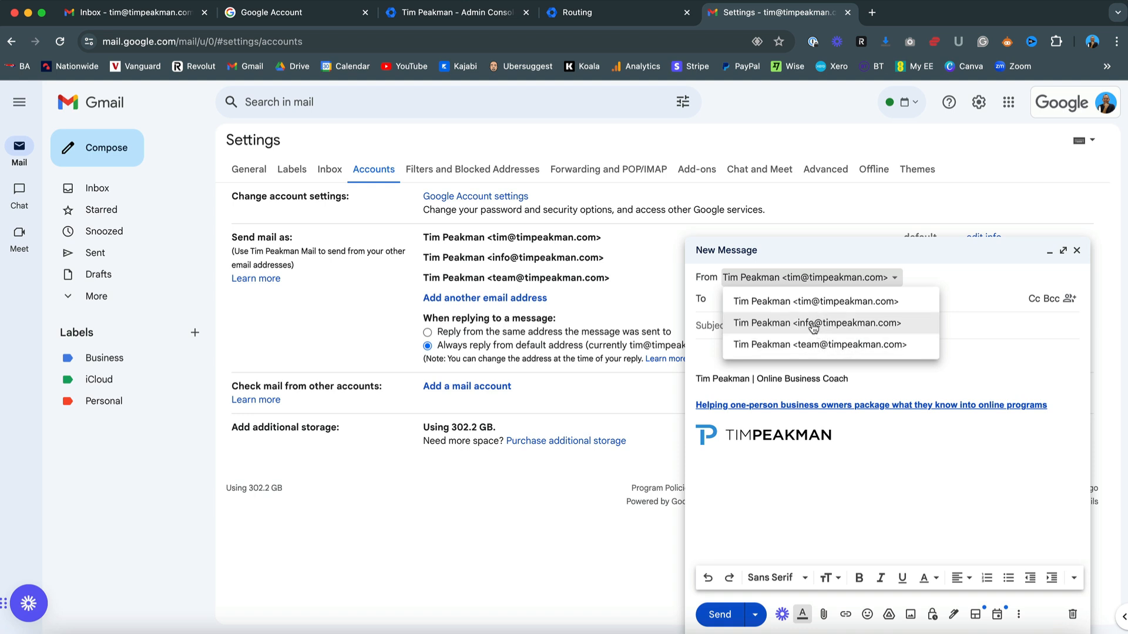
click(816, 323)
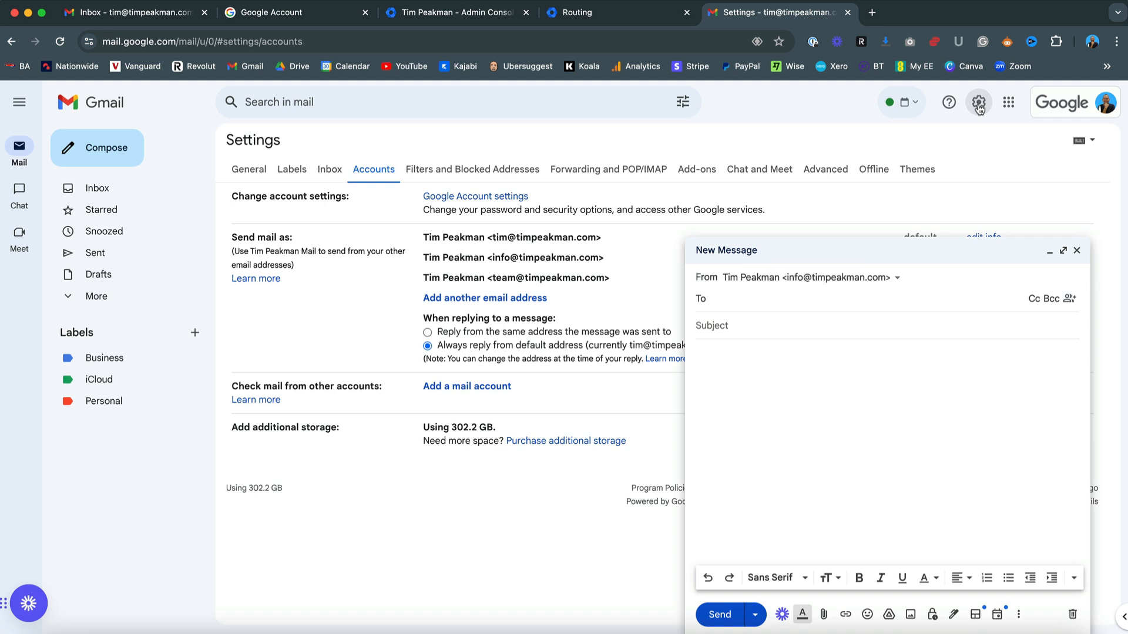
- Close the draft and scroll General settings down to the Personal Brand signature
click(1077, 250)
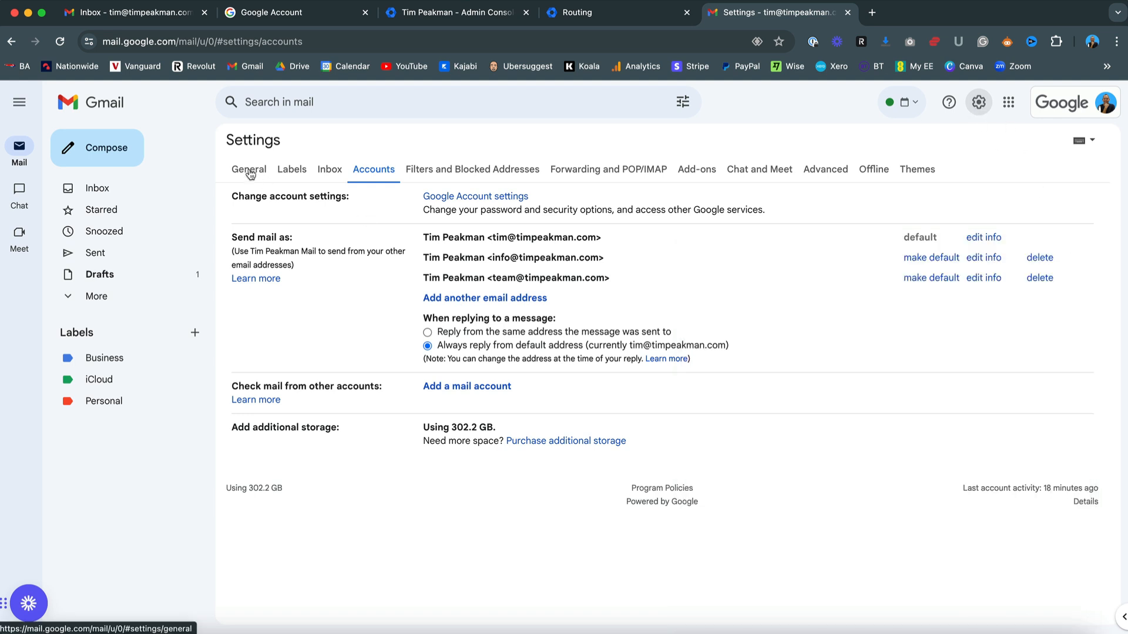
click(249, 169)
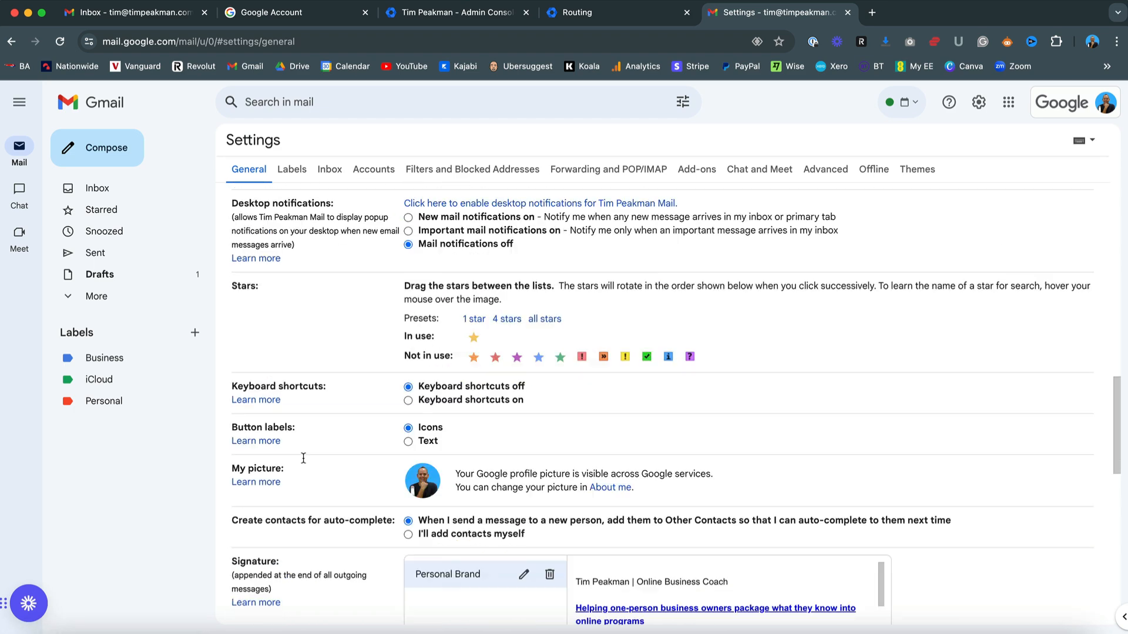
scroll(down, 3)
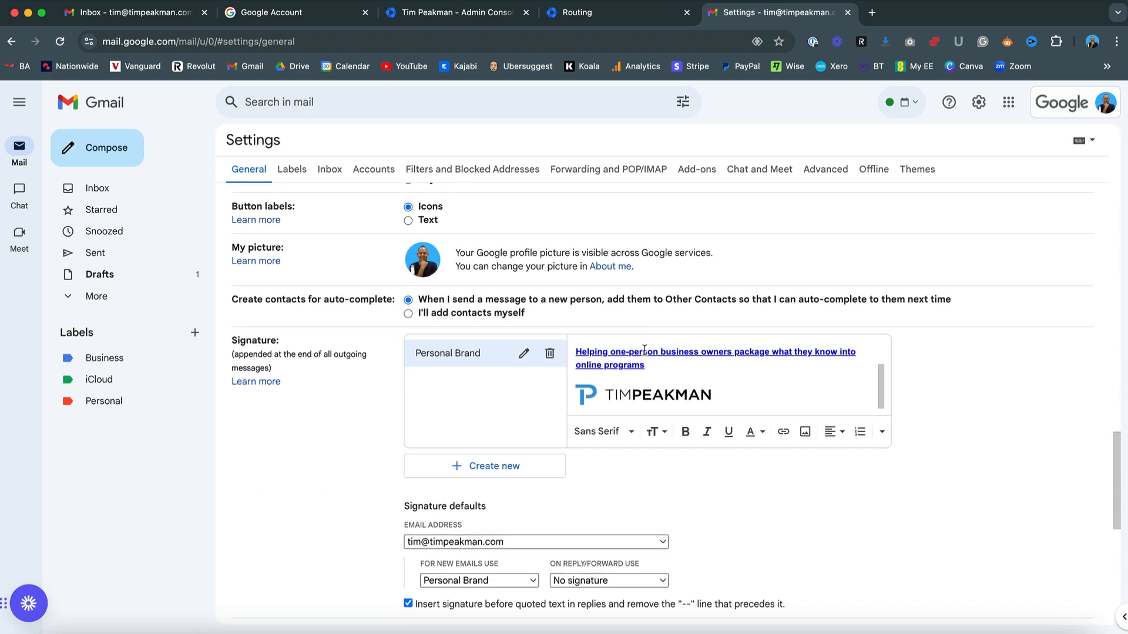
scroll(down, 3)
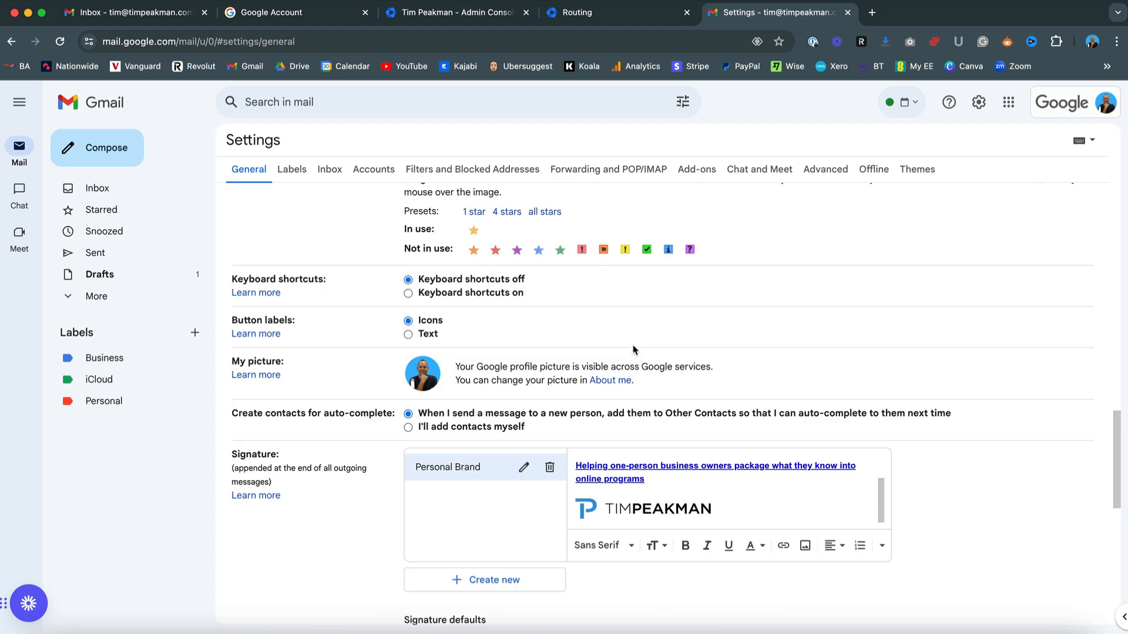
- Compose a new email and place the cursor in the body containing the Personal Brand signature
click(96, 148)
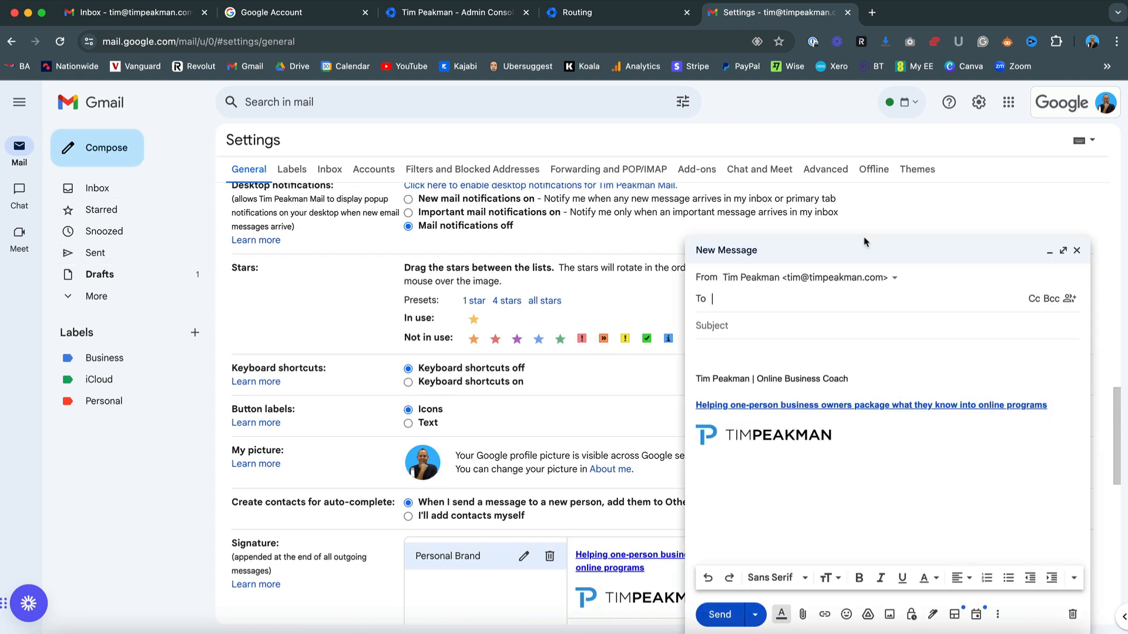
click(894, 278)
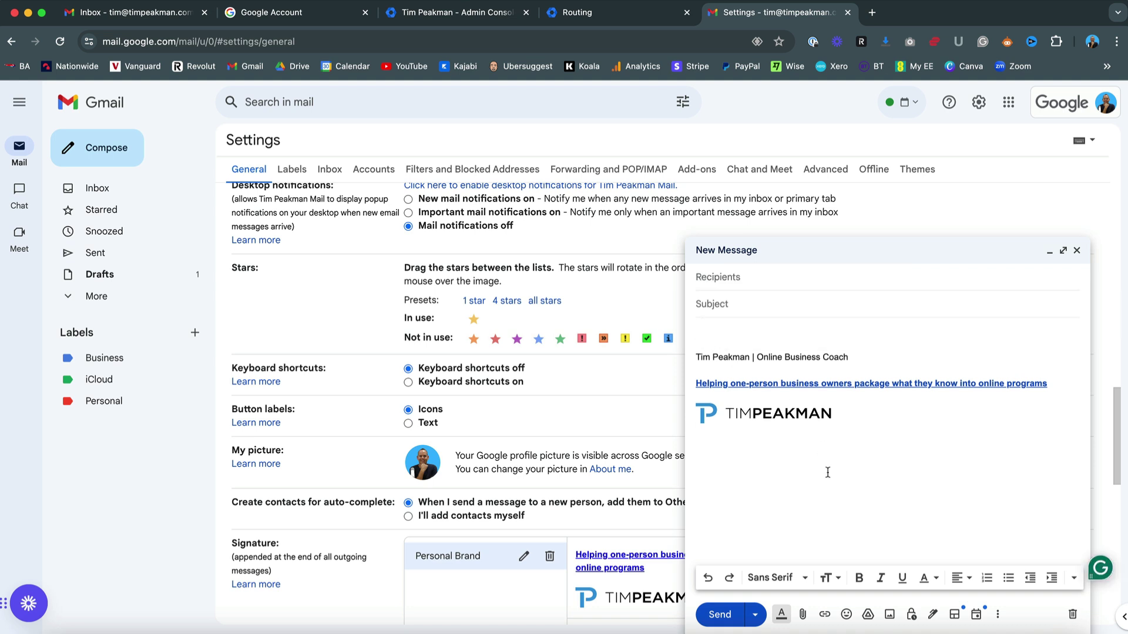
click(901, 578)
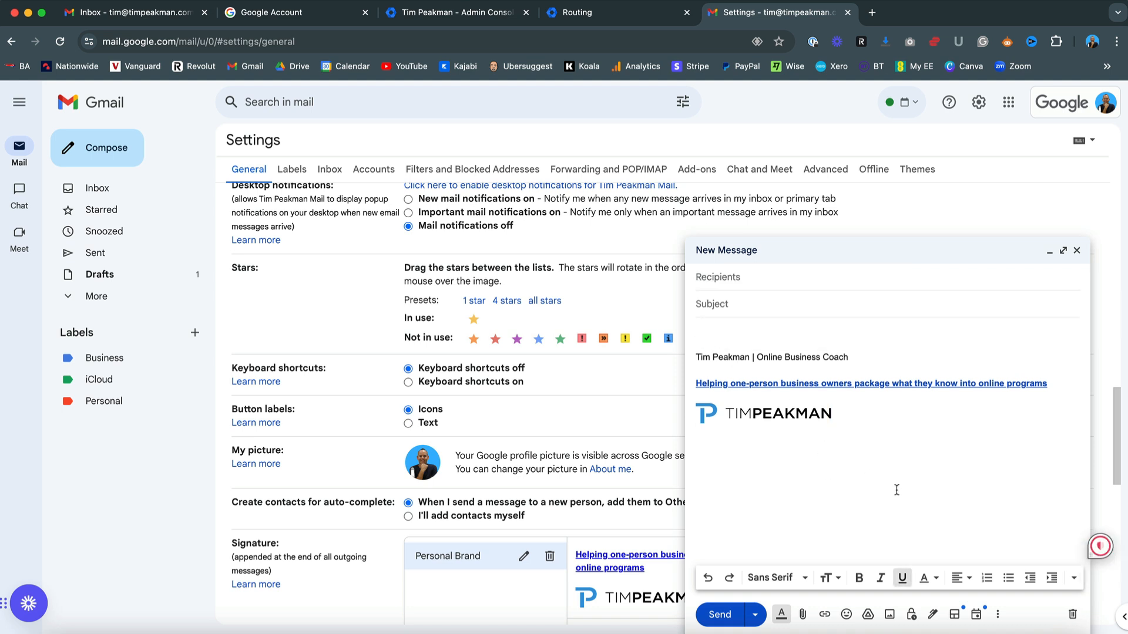